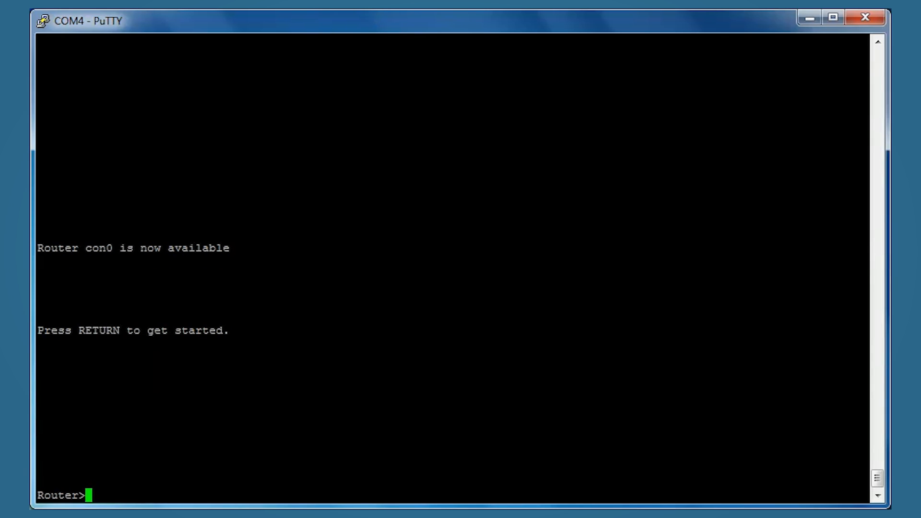
Step: Run enable, configure terminal and service dhcp to reach global config with DHCP enabled
type("enab")
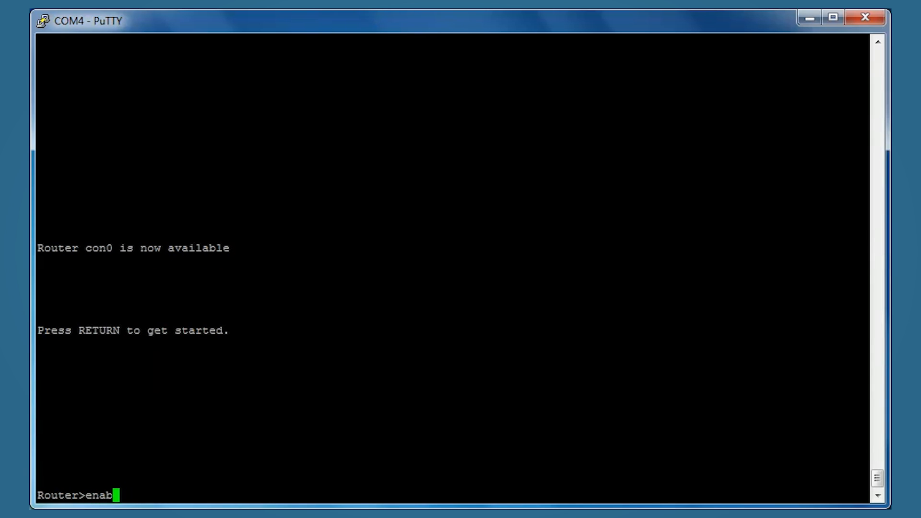
key("Return")
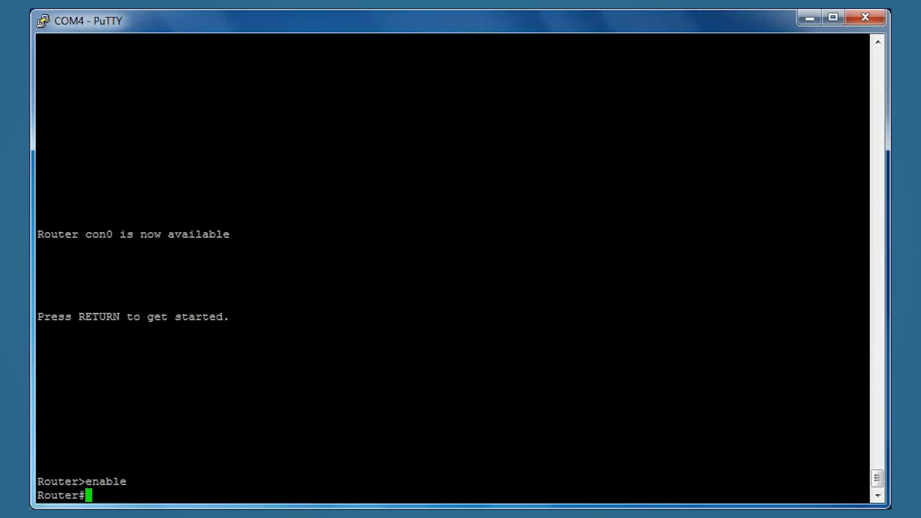
type("co")
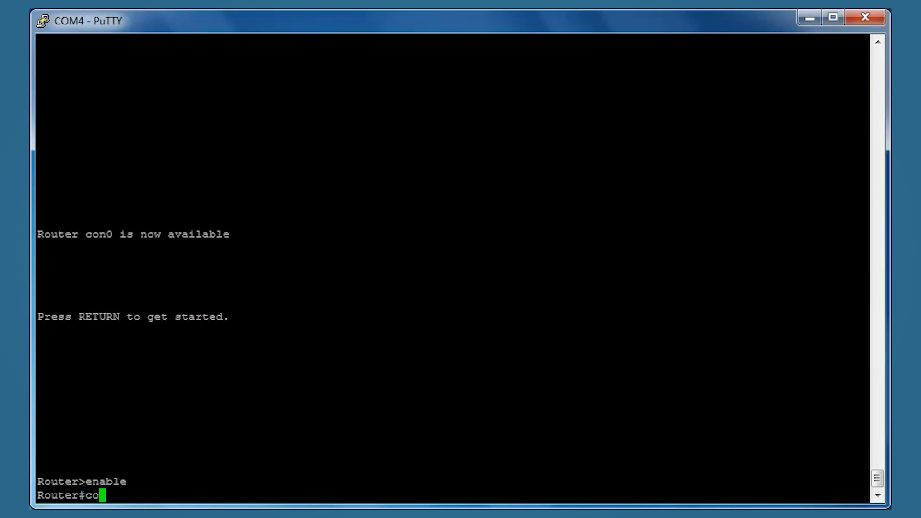
type("configure te")
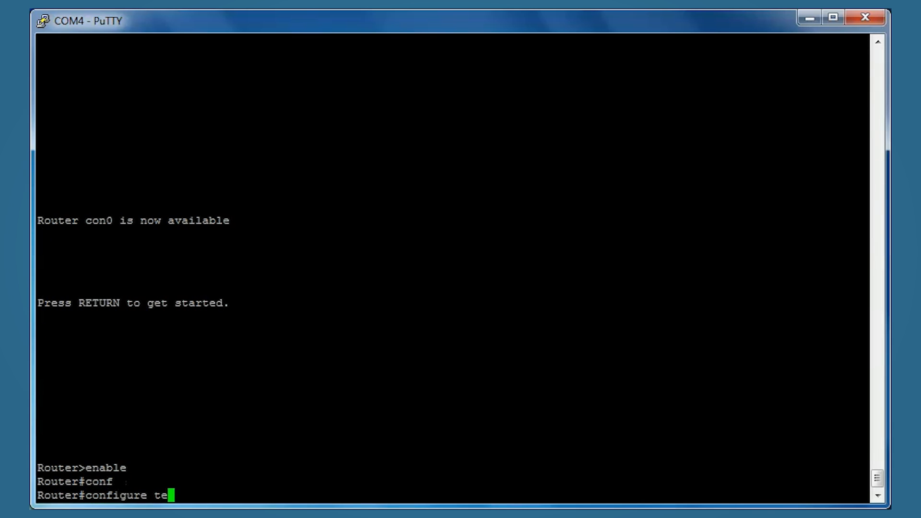
type("rminal")
type("ser")
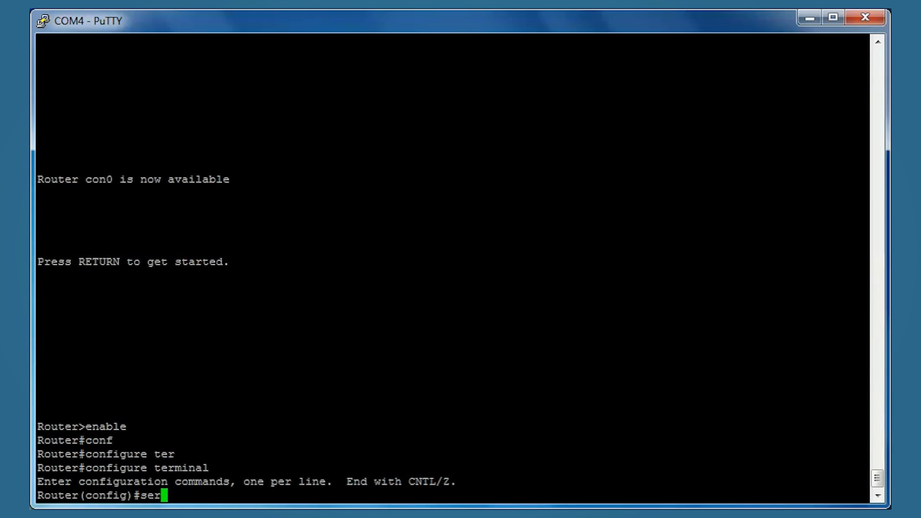
type("vice")
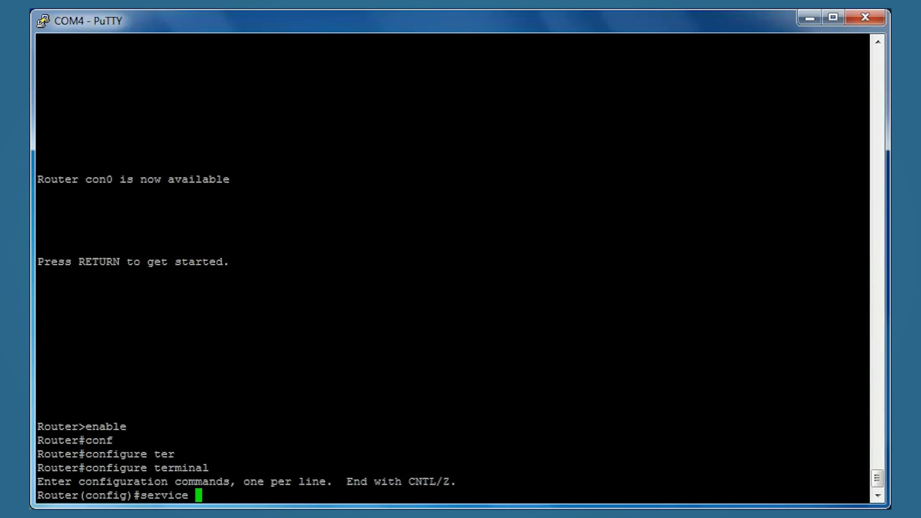
type("dhcp")
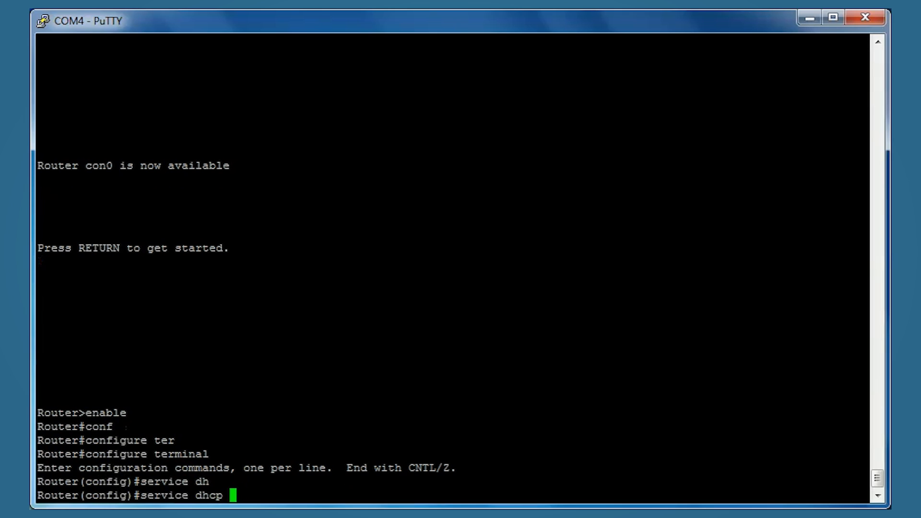
key("Return")
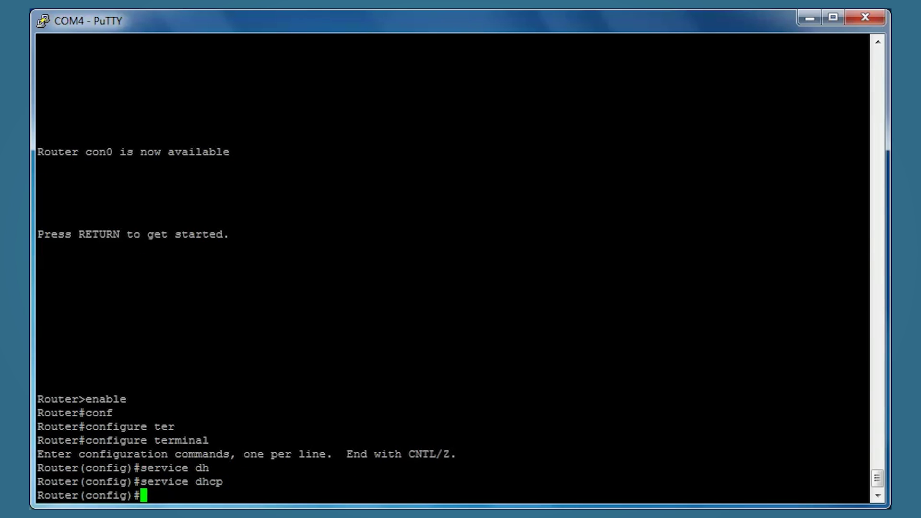
Step: Create DHCP pool MAIN-POOL with ip dhcp pool and enter its dhcp-config mode
type("ip dh")
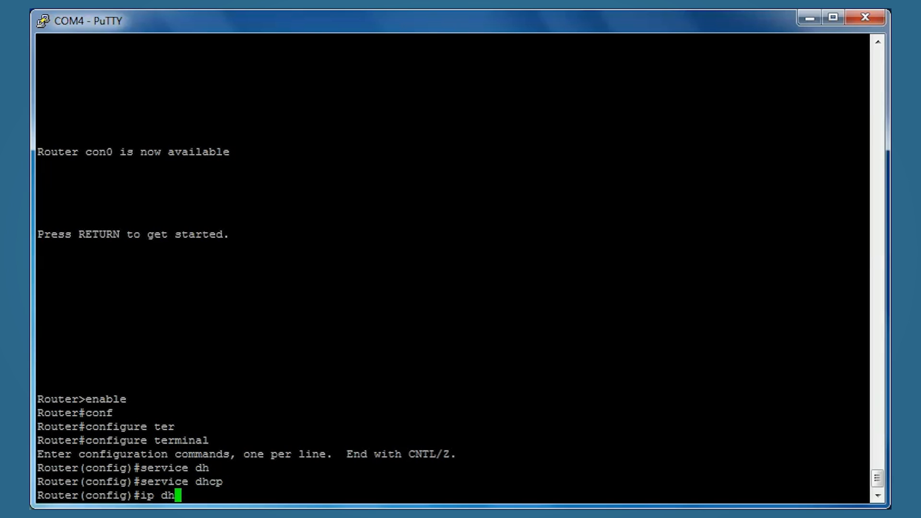
type("p")
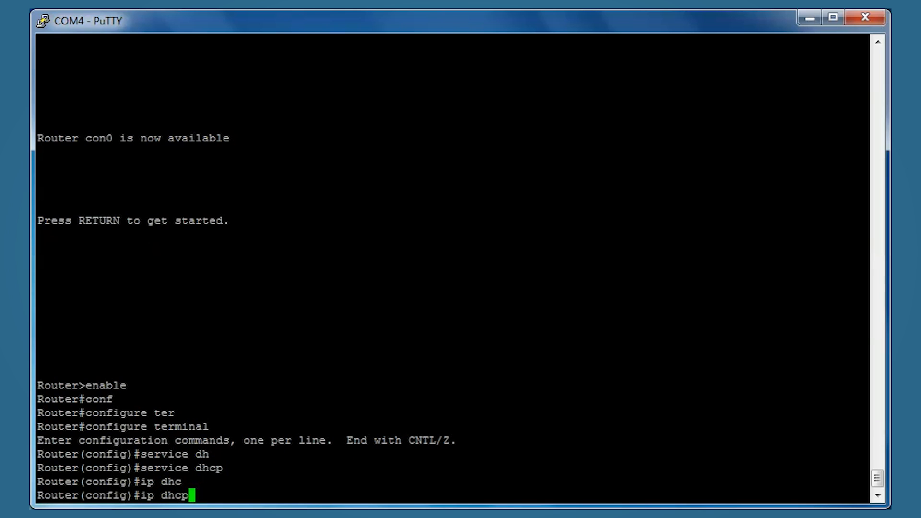
type("pool")
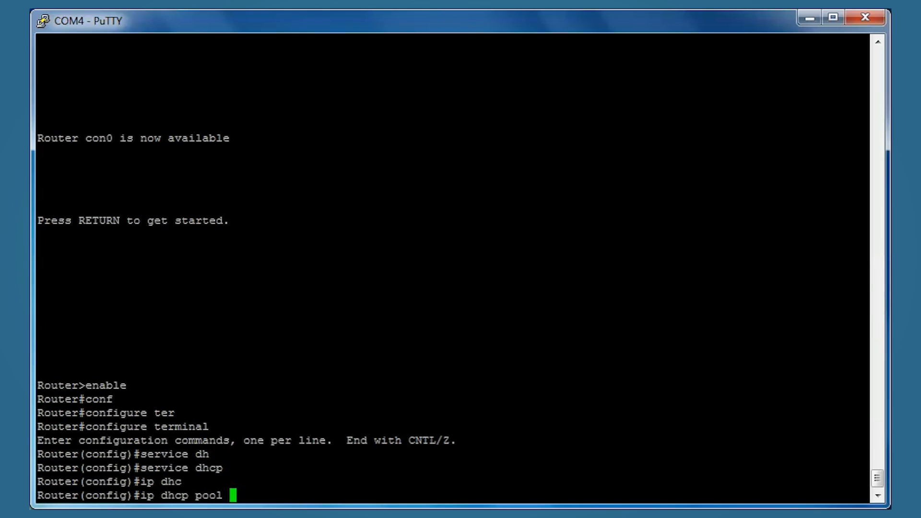
type("MAI")
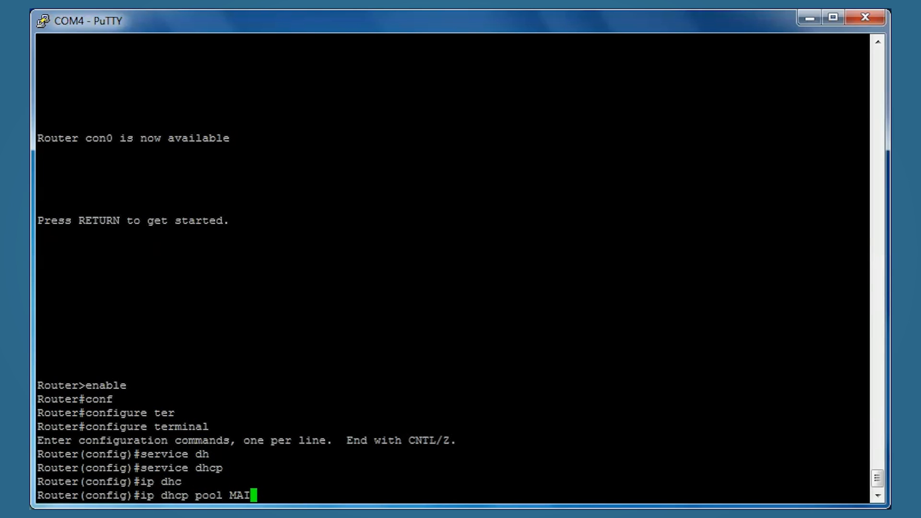
type("N-")
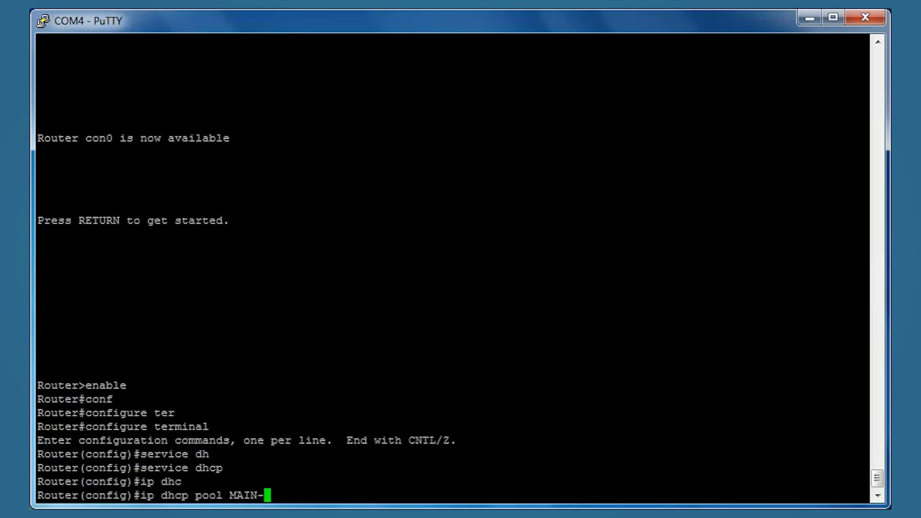
type("POOL")
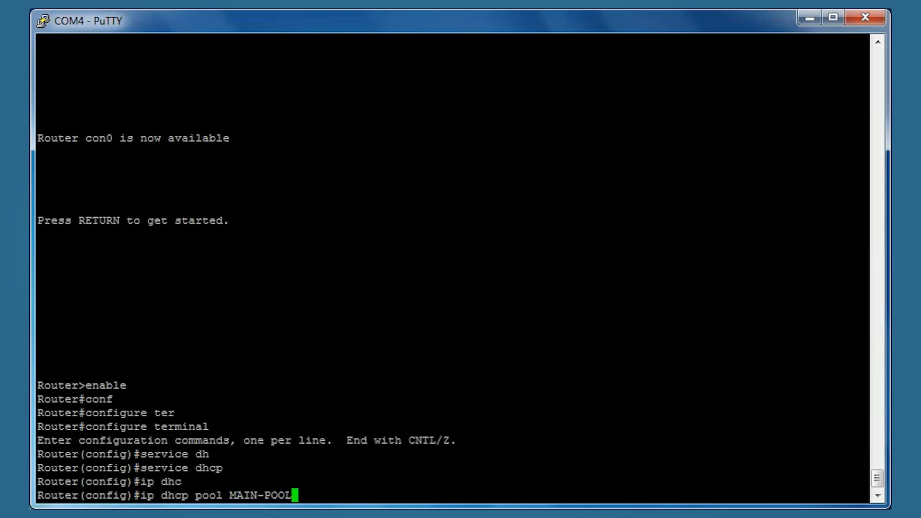
key("Return")
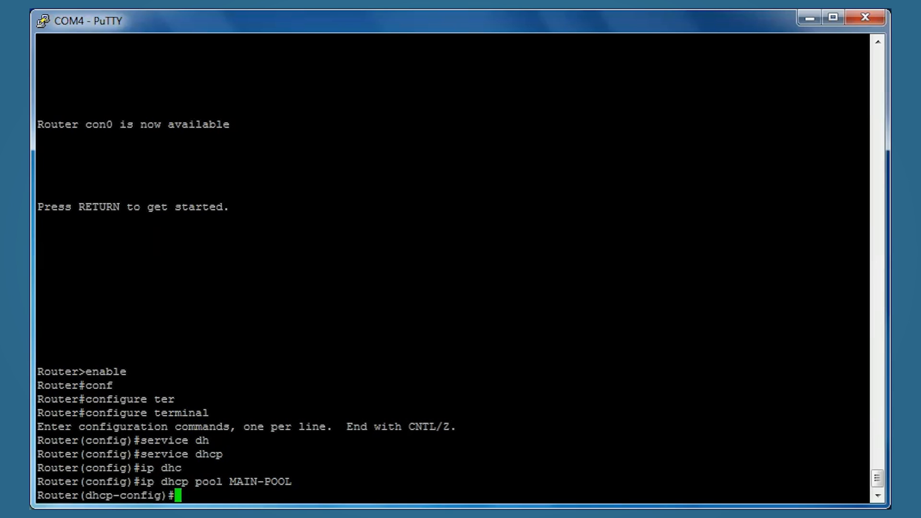
Step: Give MAIN-POOL the network 192.168.1.0 with mask 255.255.255.0
type("network")
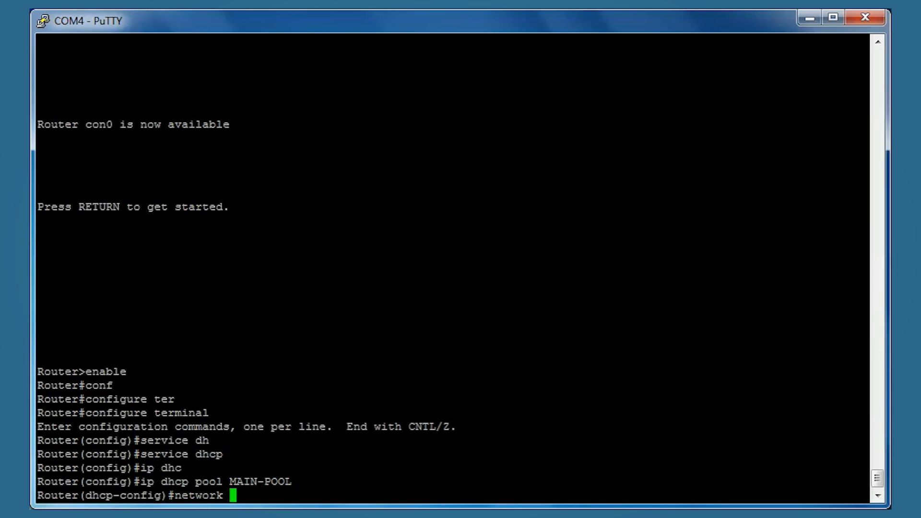
type("19")
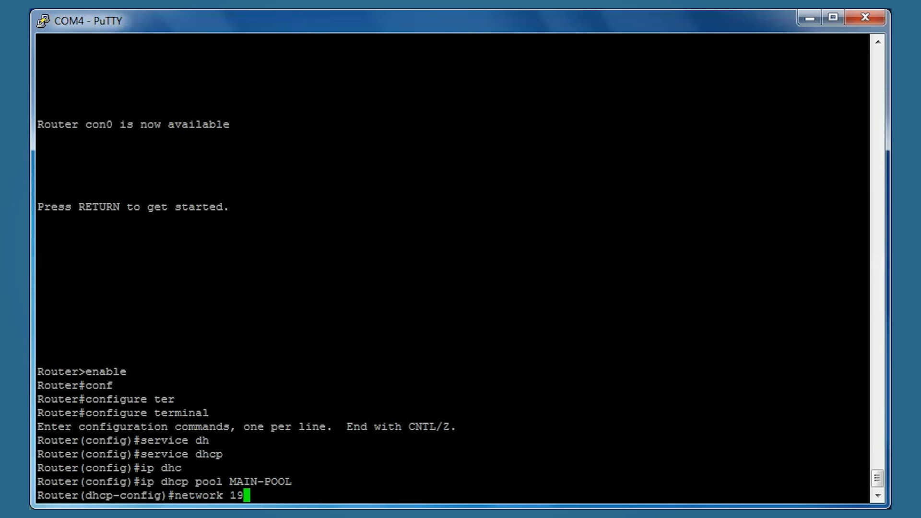
type("2.16")
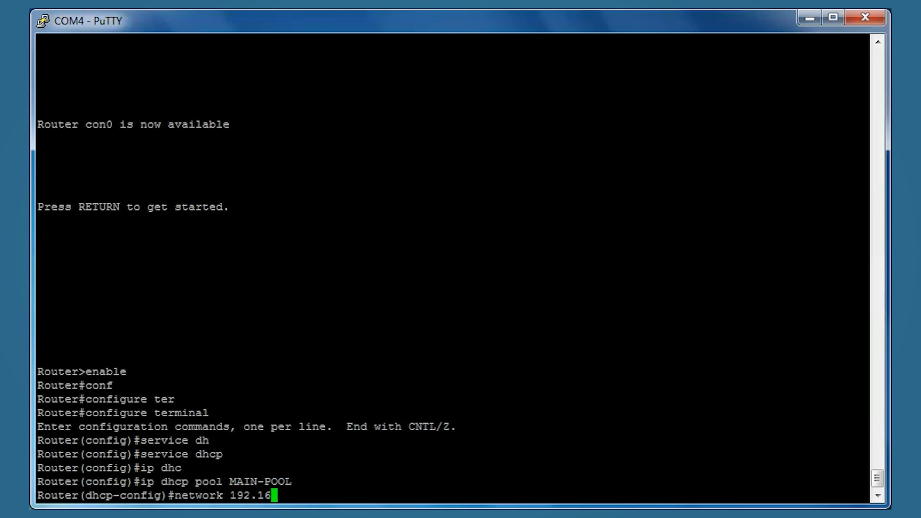
type("8.")
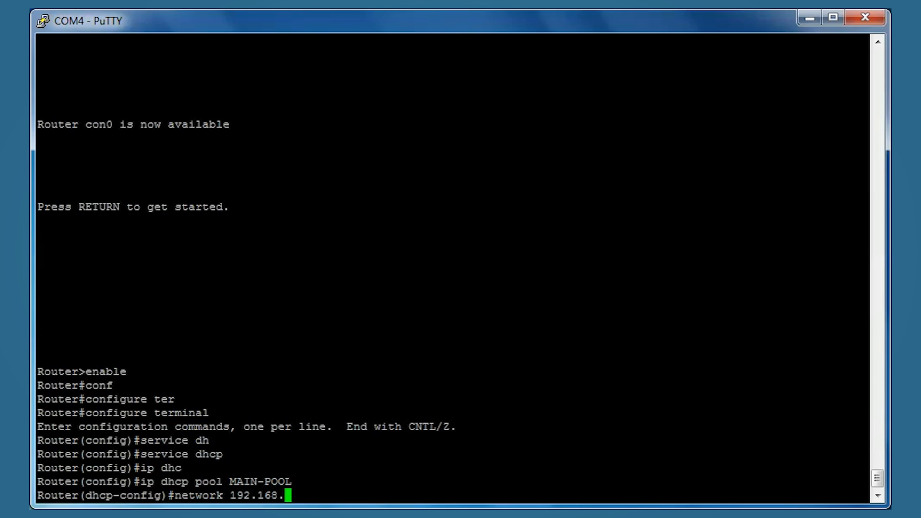
type("1.0")
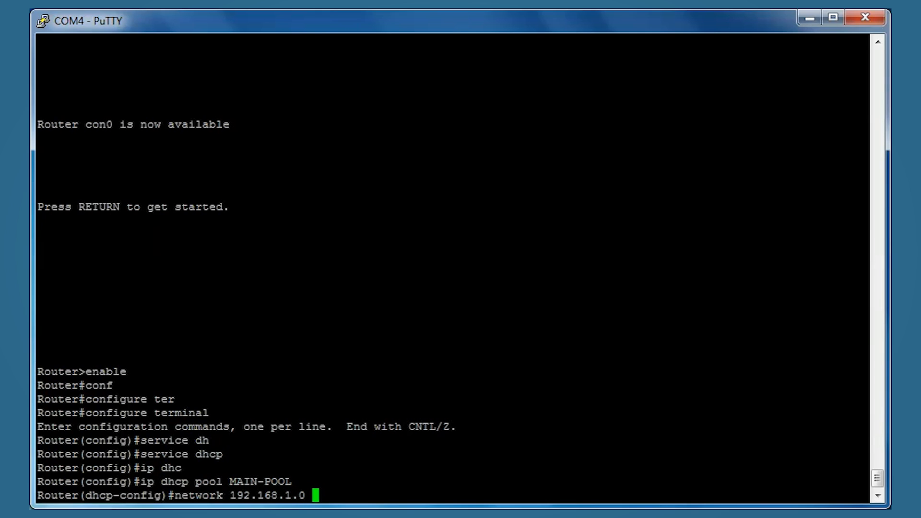
type("255.255.255.")
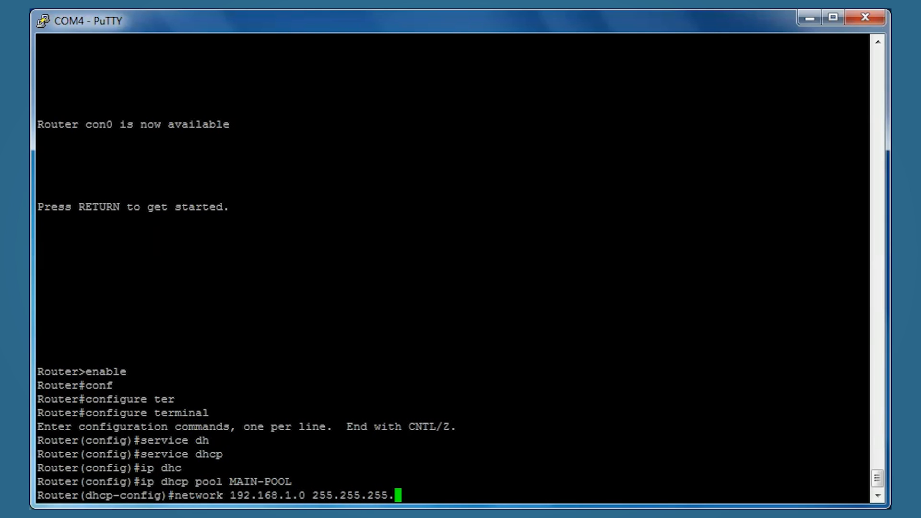
key("Return")
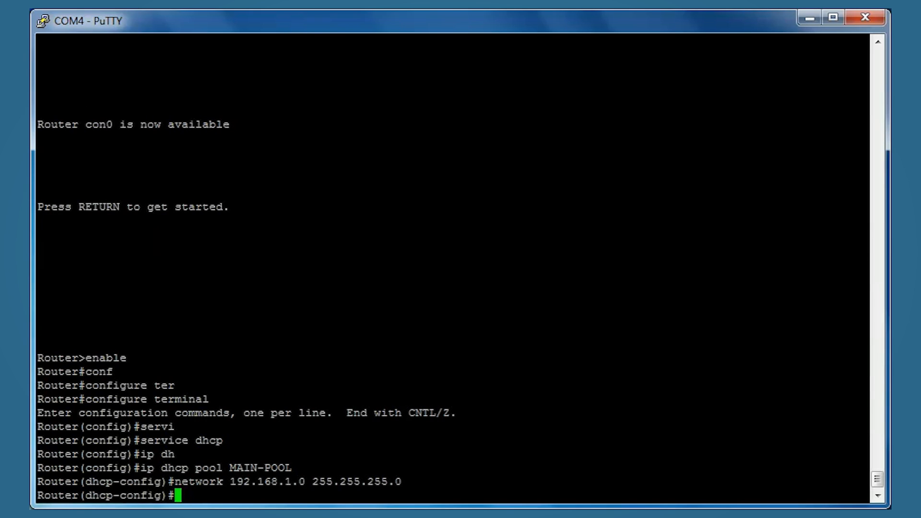
Step: Set MAIN-POOL's default-router to 192.168.1.254
type("default-router")
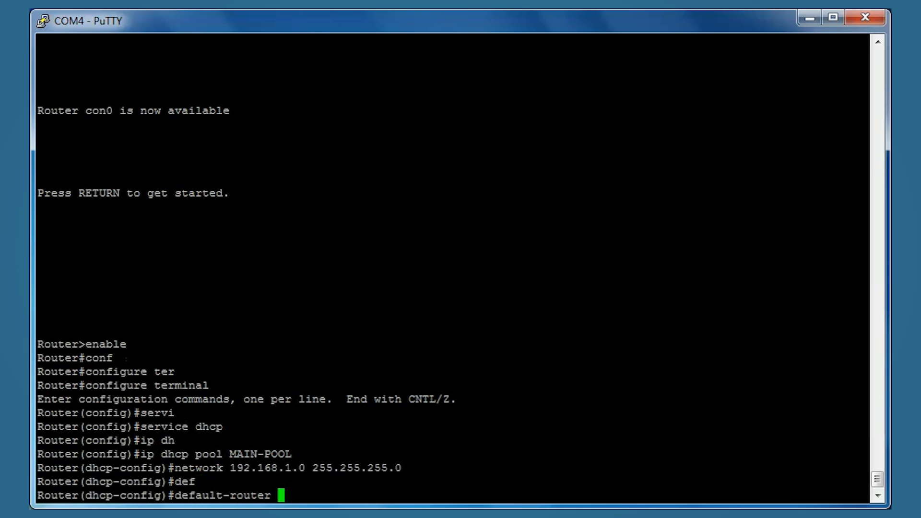
type("1")
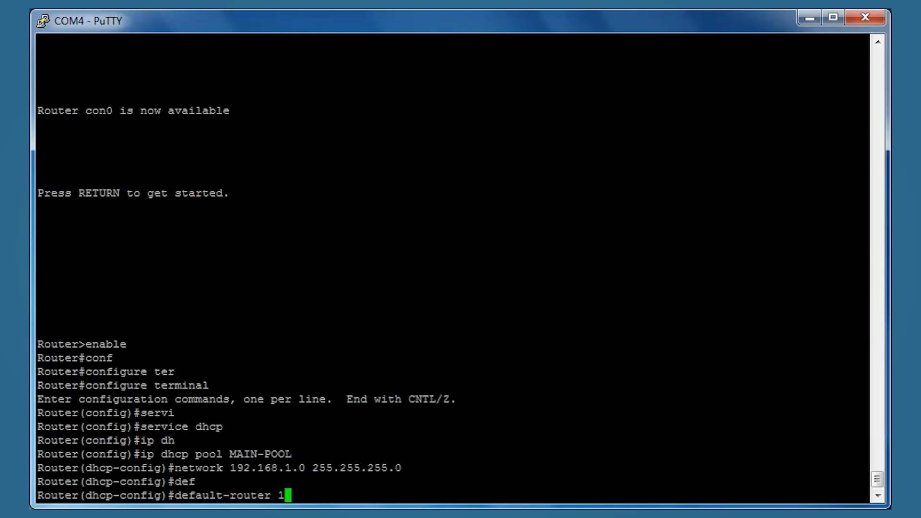
type("92.16")
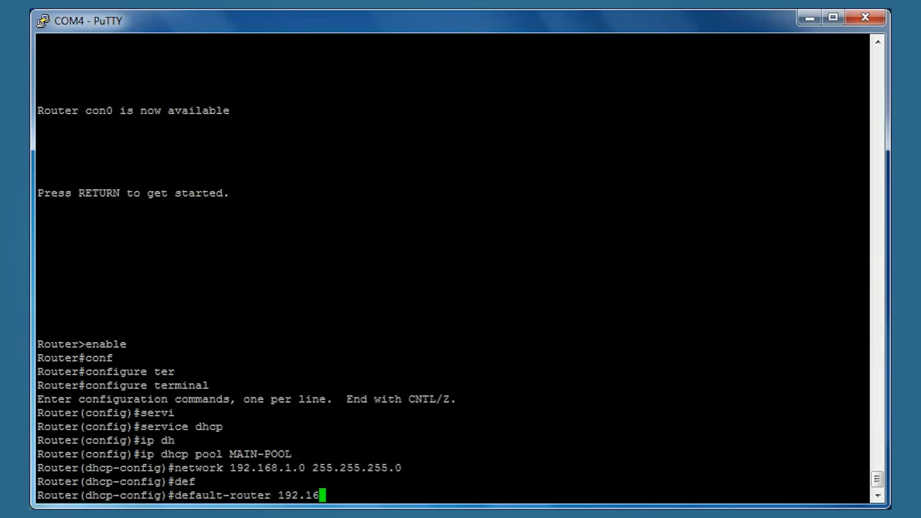
type("8")
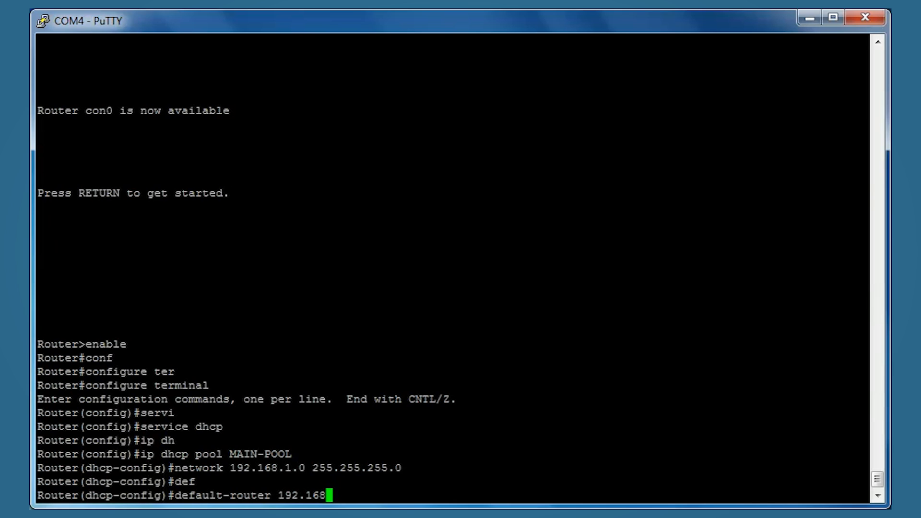
type("1")
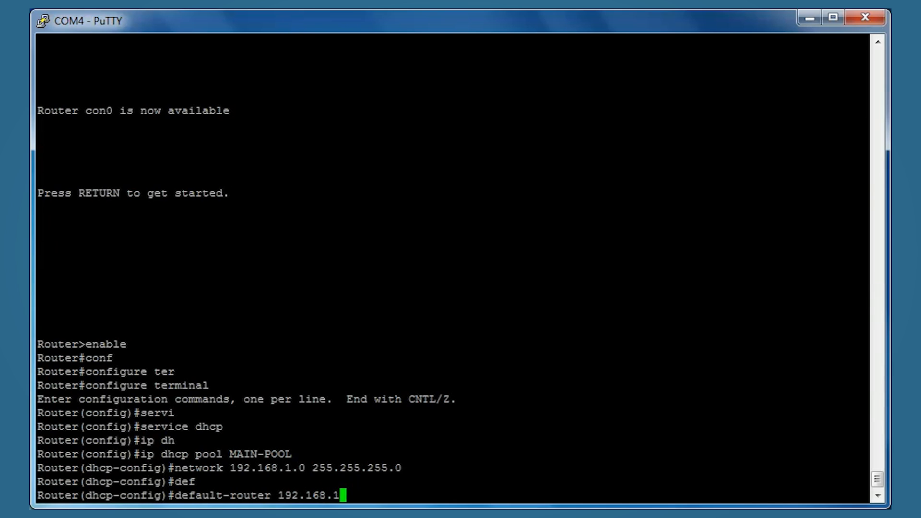
type(".254")
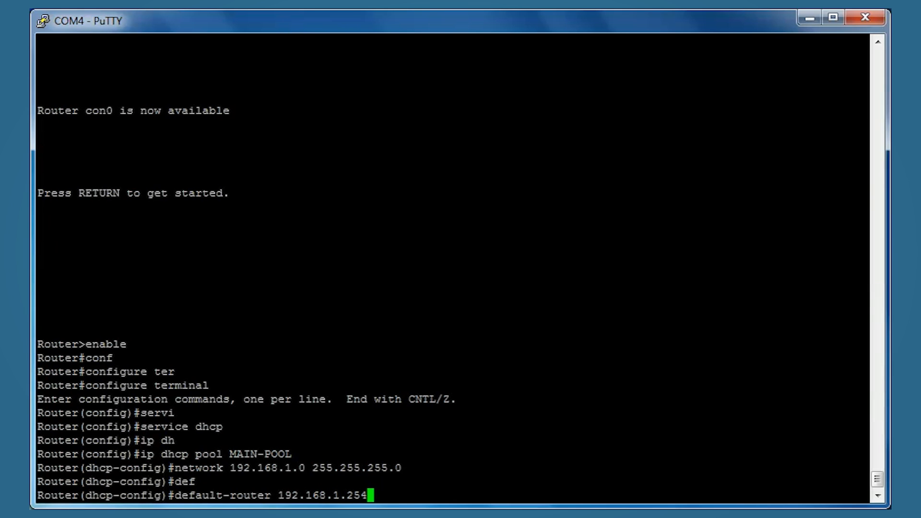
key("Return")
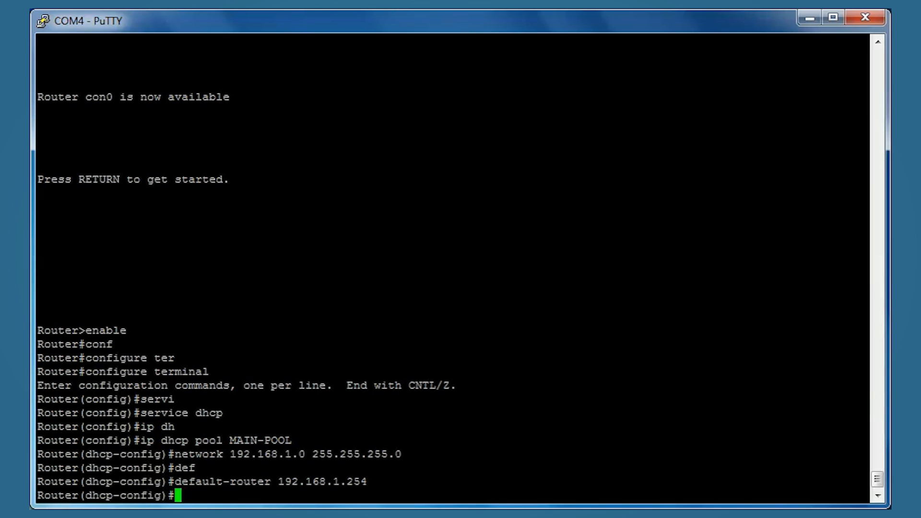
Step: Set dns-server 192.168.1.1 and domain-name certbros.com, with exit typed but not yet entered
type("dns-server")
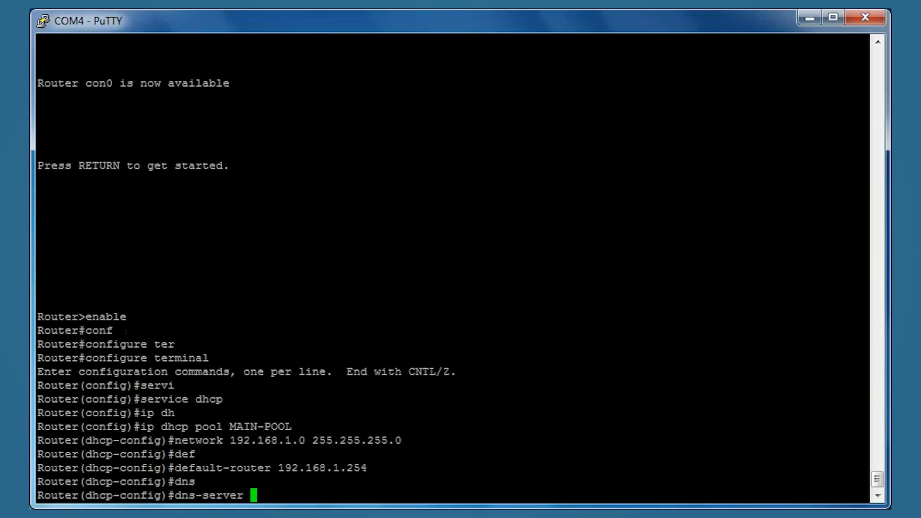
type("19")
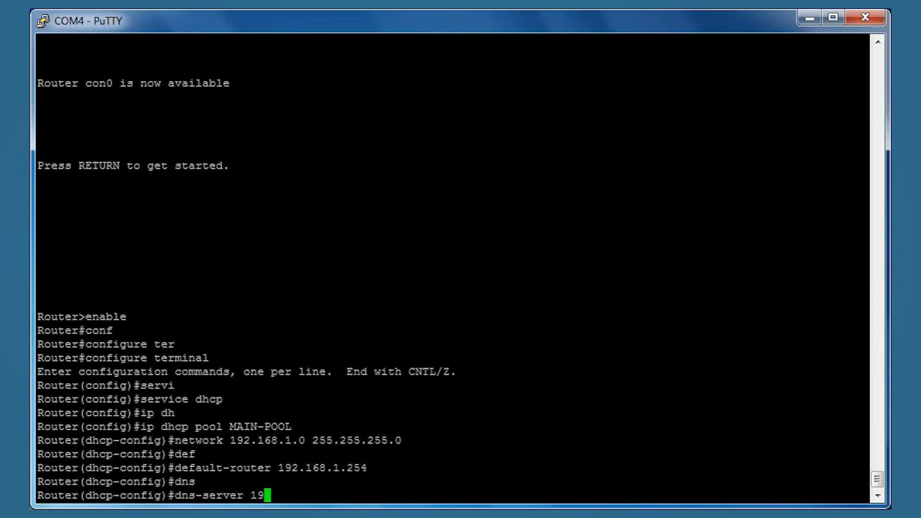
type("2.168.1.1")
type("domain-name")
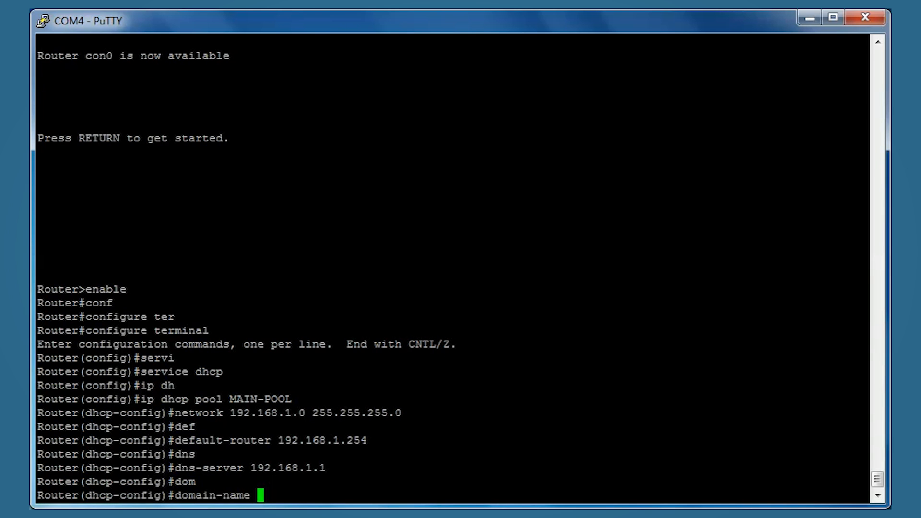
type("certbros.com")
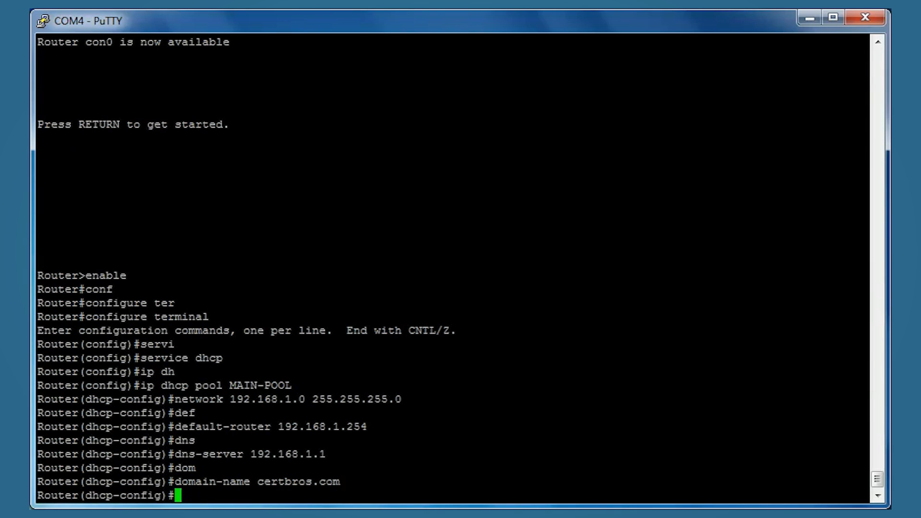
type("exit")
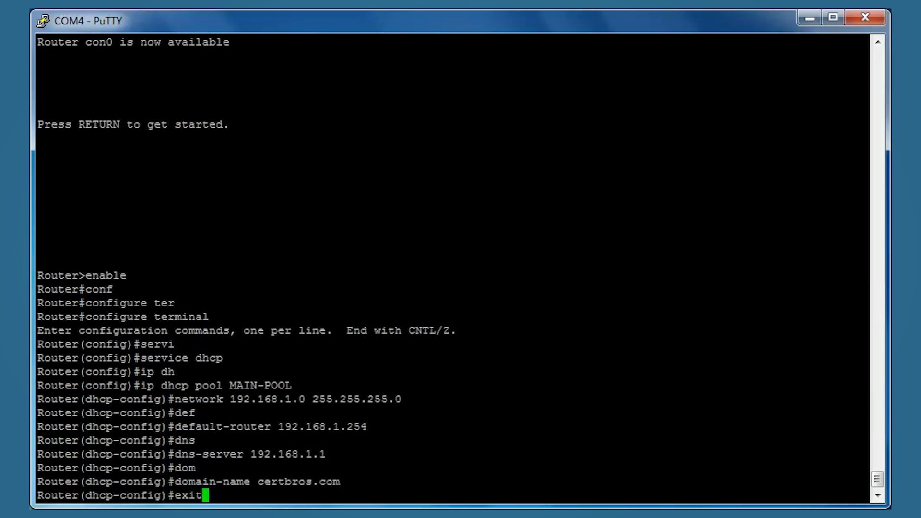
Step: Exit to global config and exclude 192.168.1.254 from DHCP assignment
key("Return")
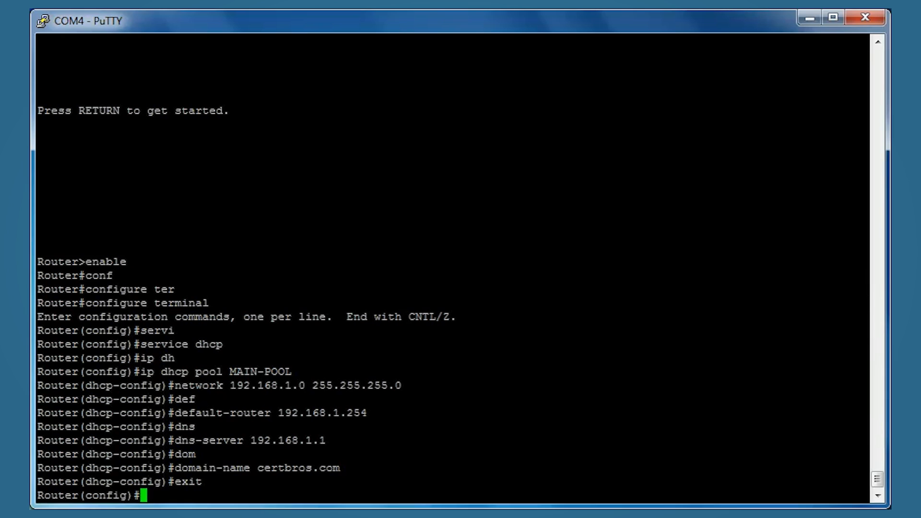
type("ip")
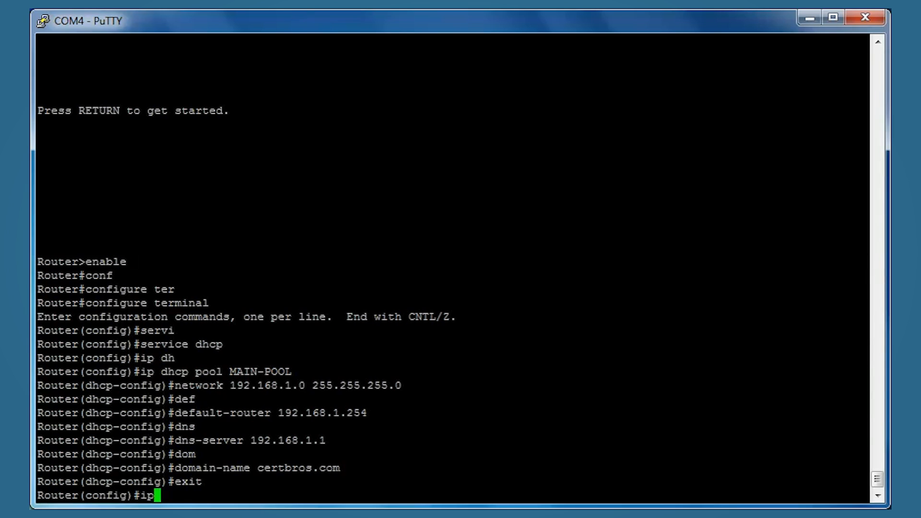
type("dhc")
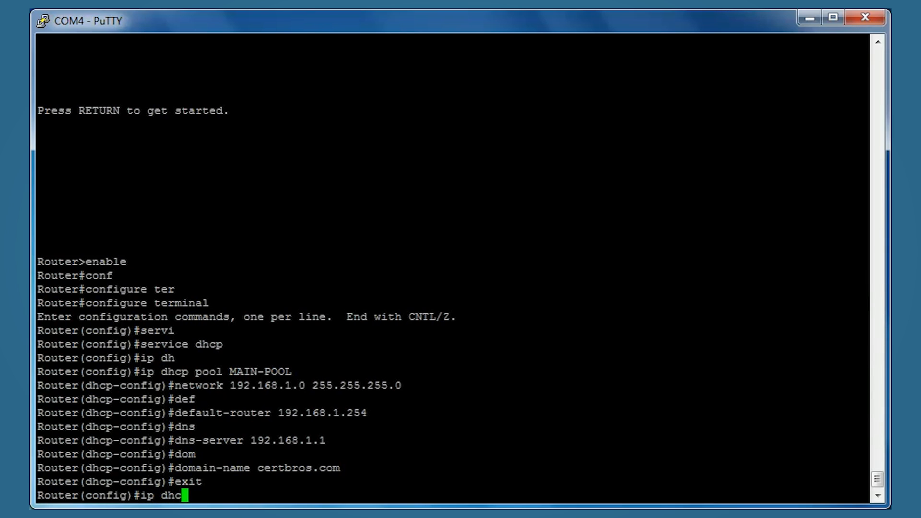
type("p")
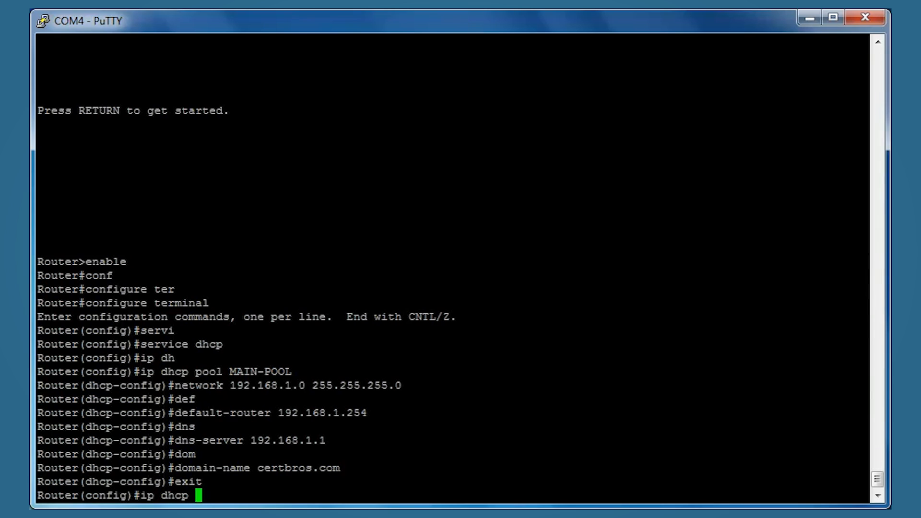
type("xcluded-address")
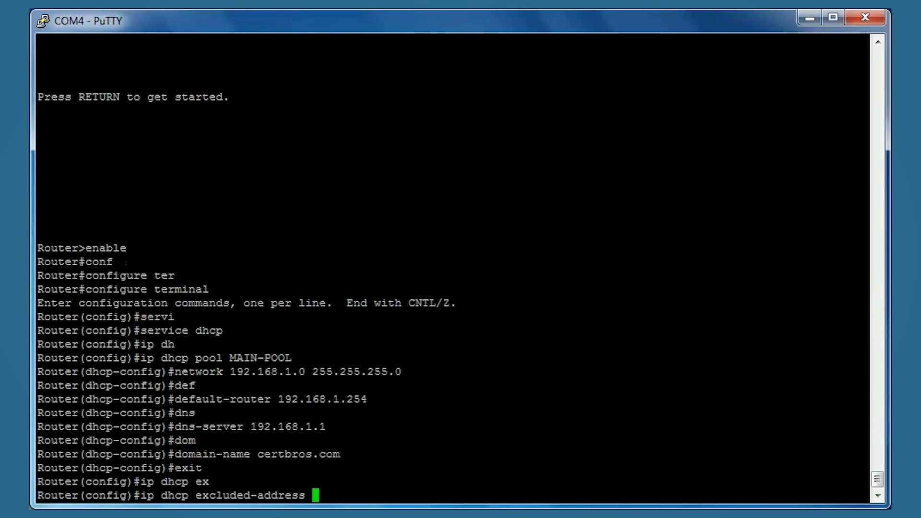
type("192.1")
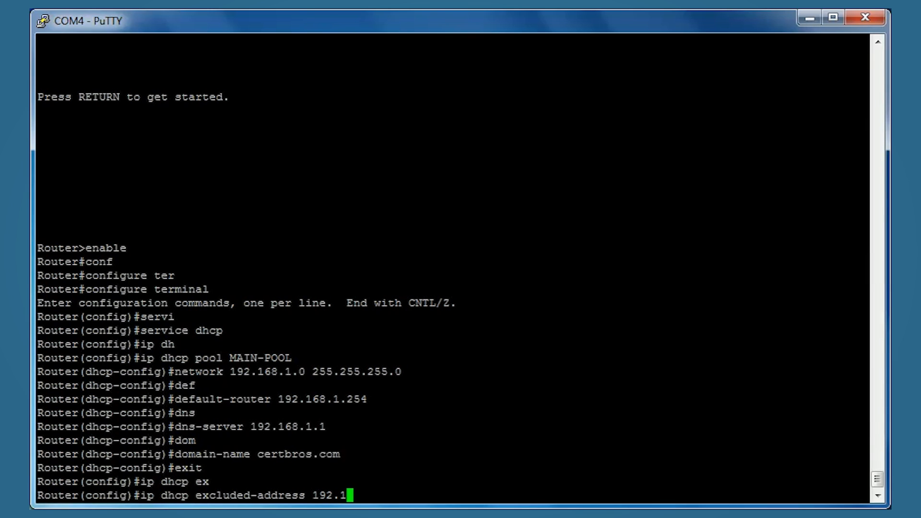
type("68.1")
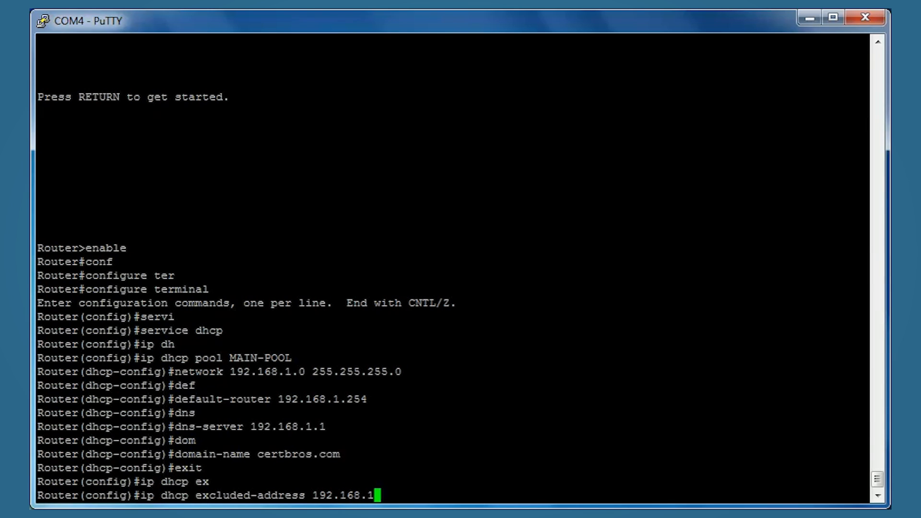
type("2")
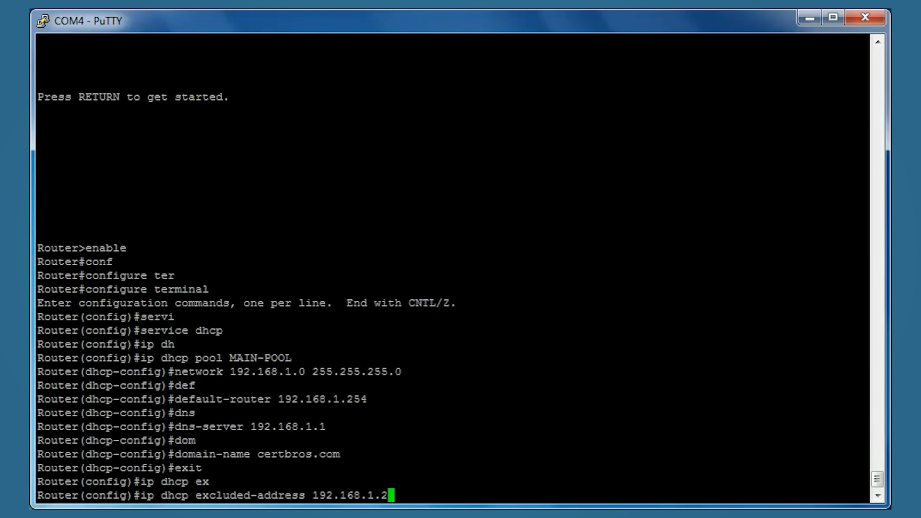
key("Return")
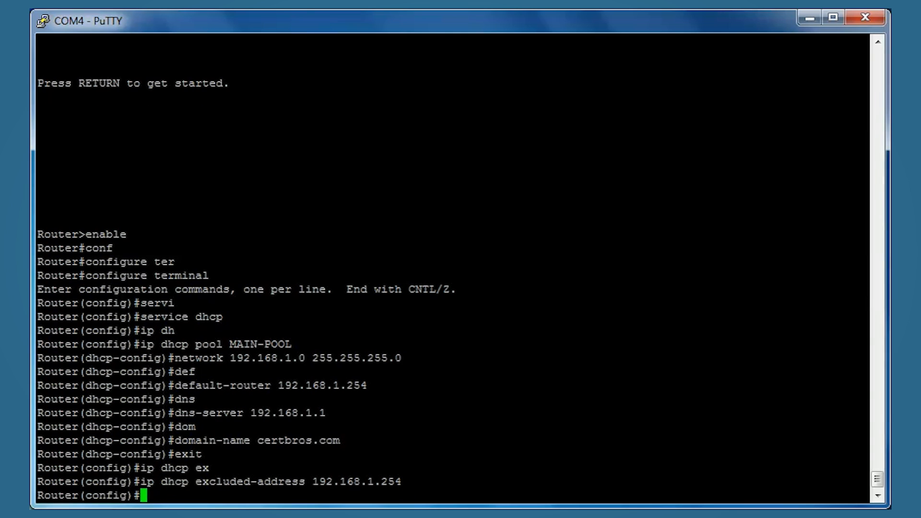
Step: Exclude 192.168.1.1 from DHCP assignment as well
type("ip dhcp excluded-address 192.168.1.")
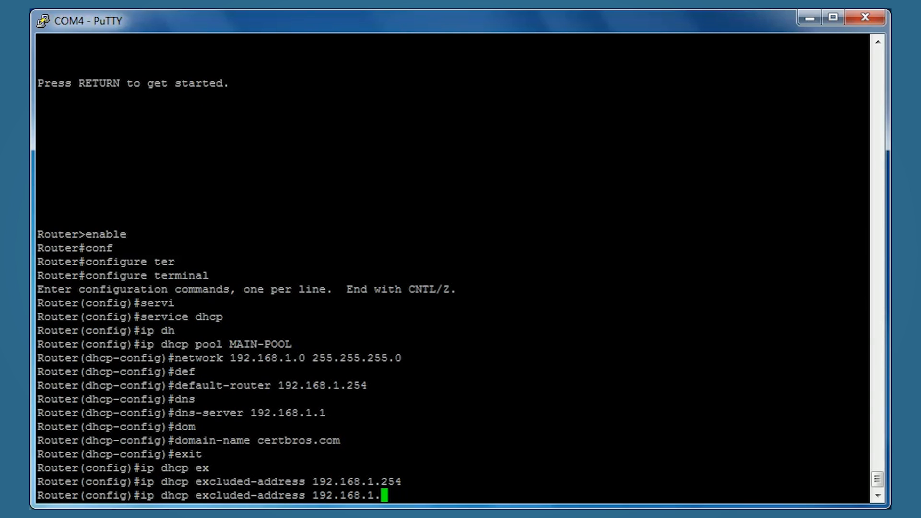
key("Return")
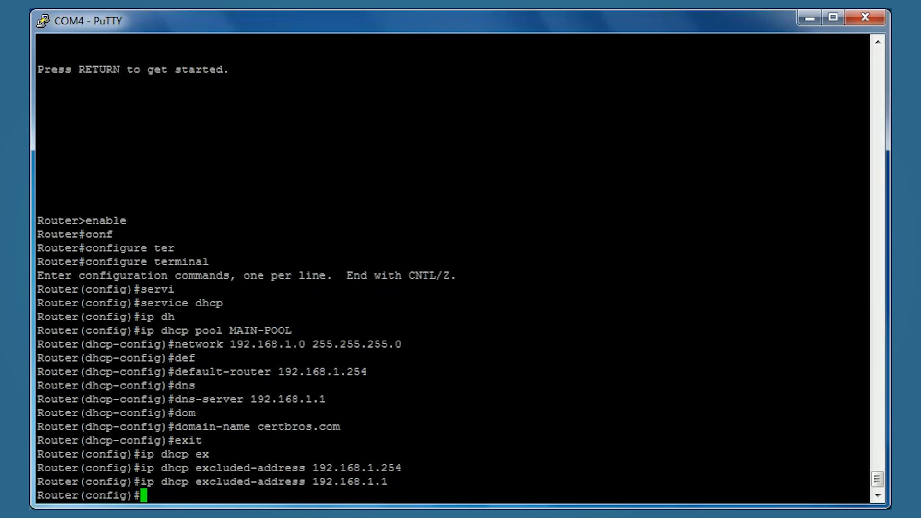
Step: Return to MAIN-POOL's dhcp-config mode with ip dhcp pool MAIN-POOL
type("ip d")
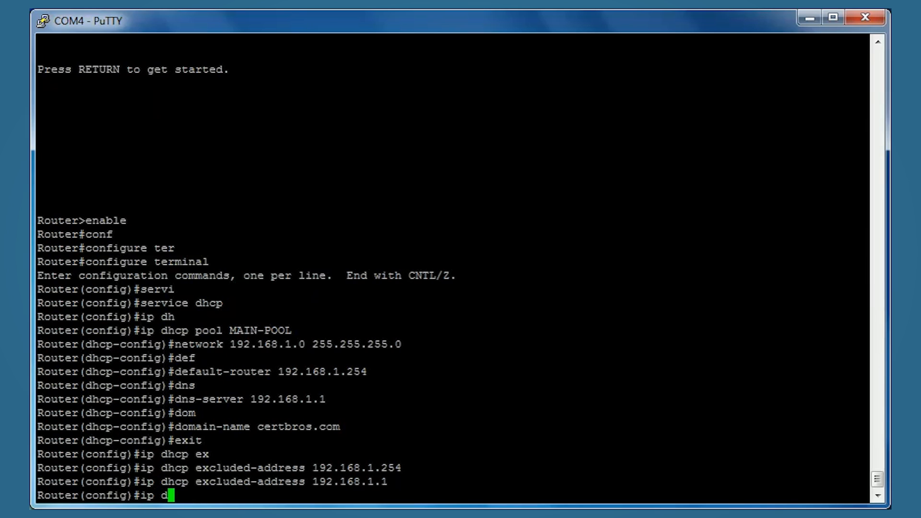
type("hcp p")
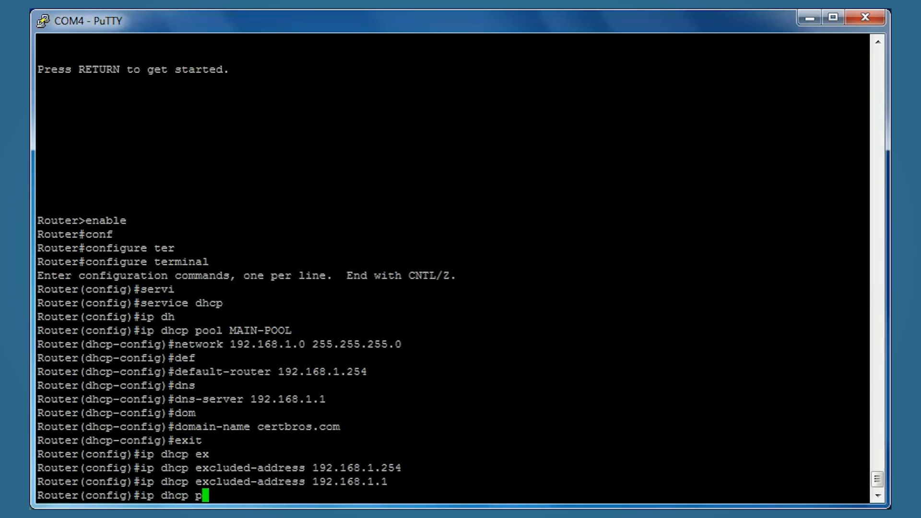
type("ool M")
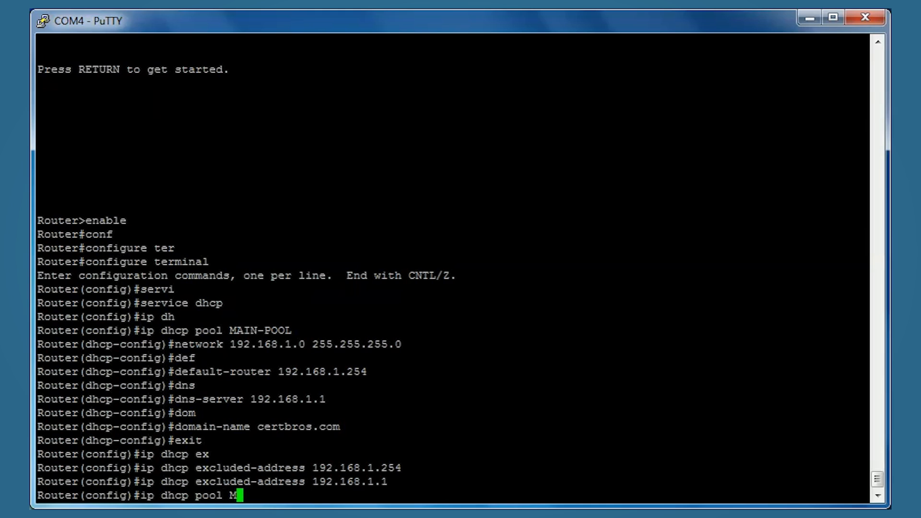
type("AIN-")
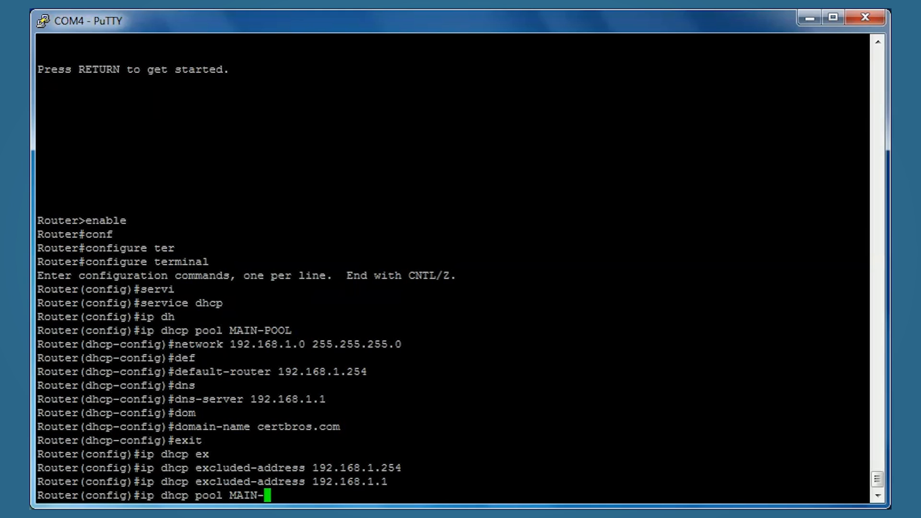
key("Return")
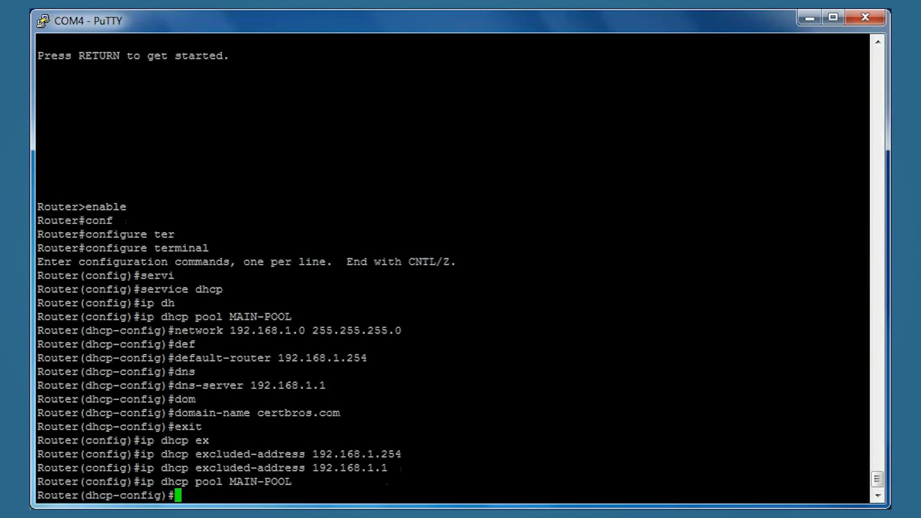
Step: Give MAIN-POOL a lease of 9 days 0 hours 0 minutes and put PuTTY away
type("lease")
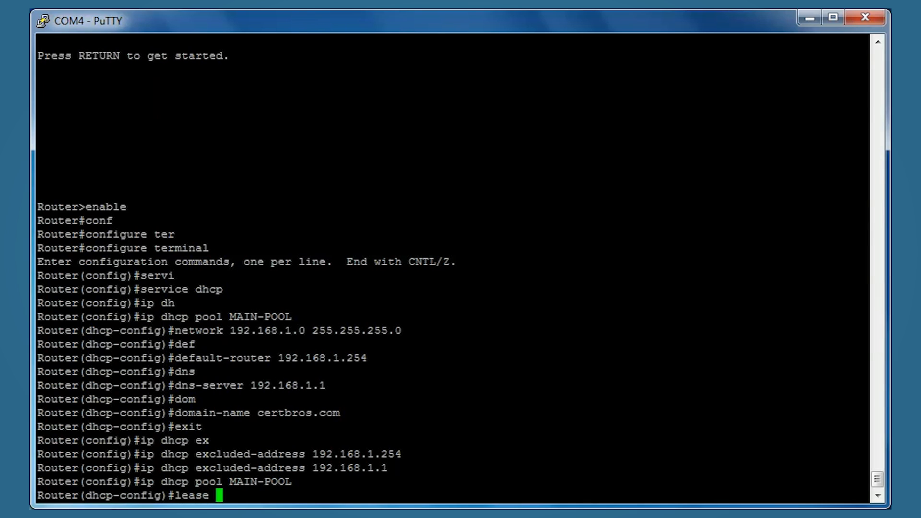
type("9")
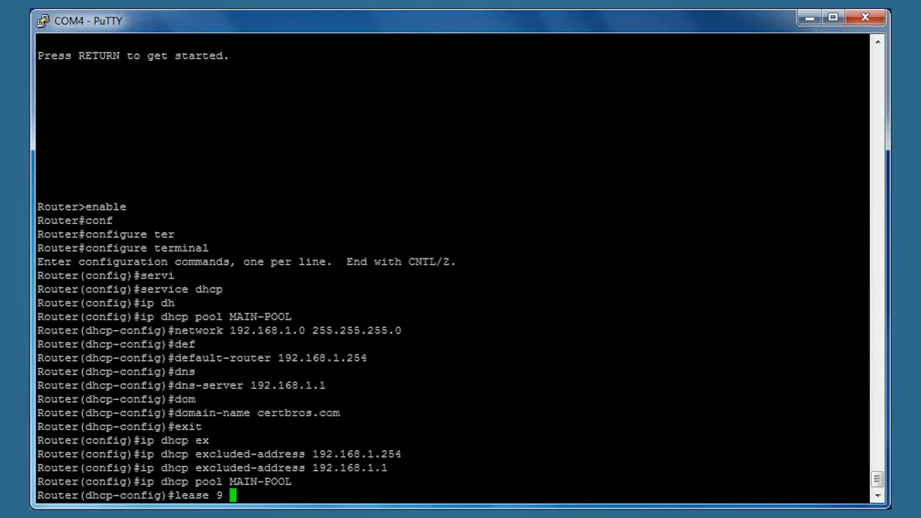
type("0 0")
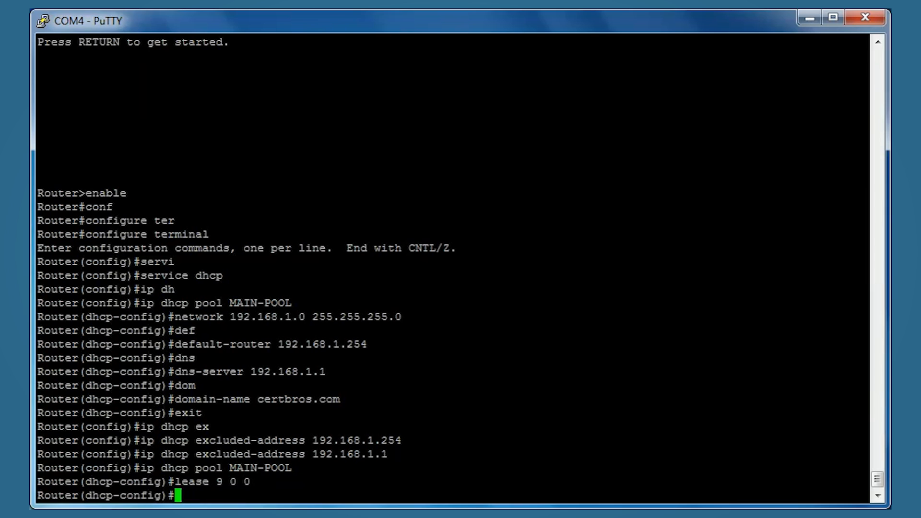
left_click(864, 16)
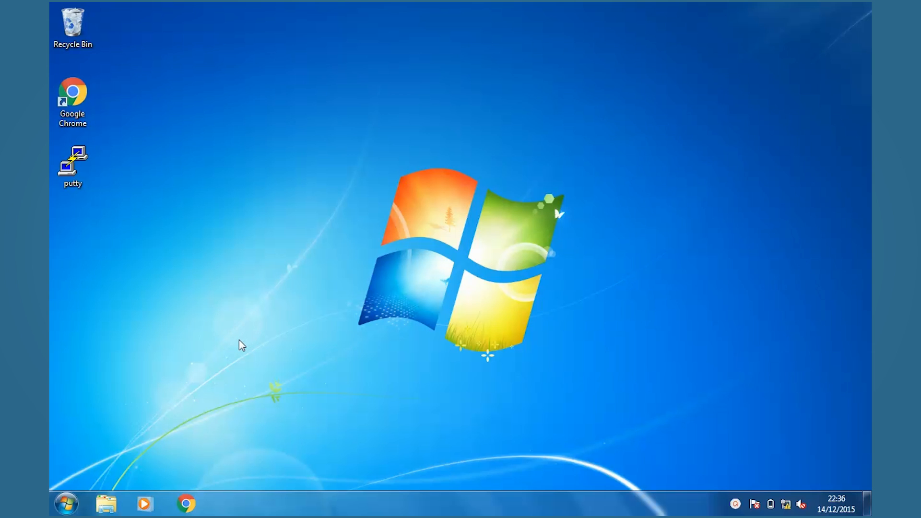
mouse_move(116, 421)
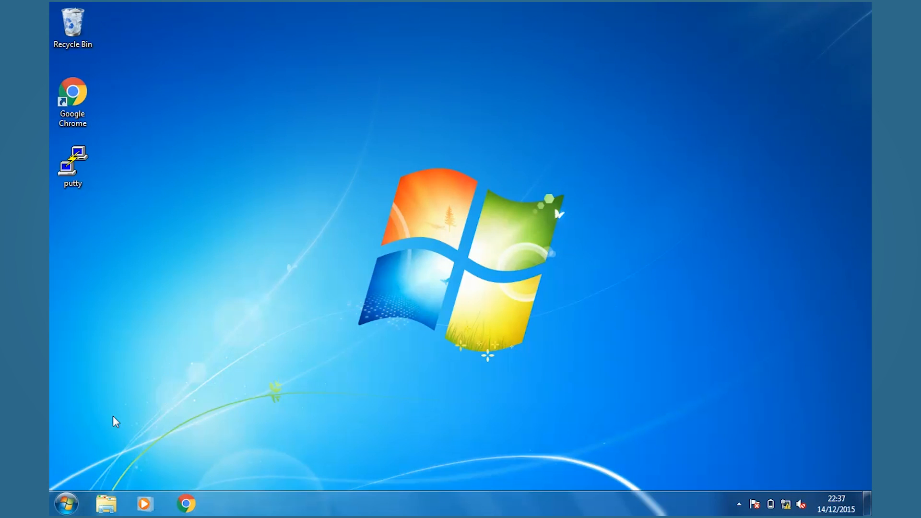
Step: From Start > Control Panel, search 'network' and show the Network Connections list
left_click(65, 503)
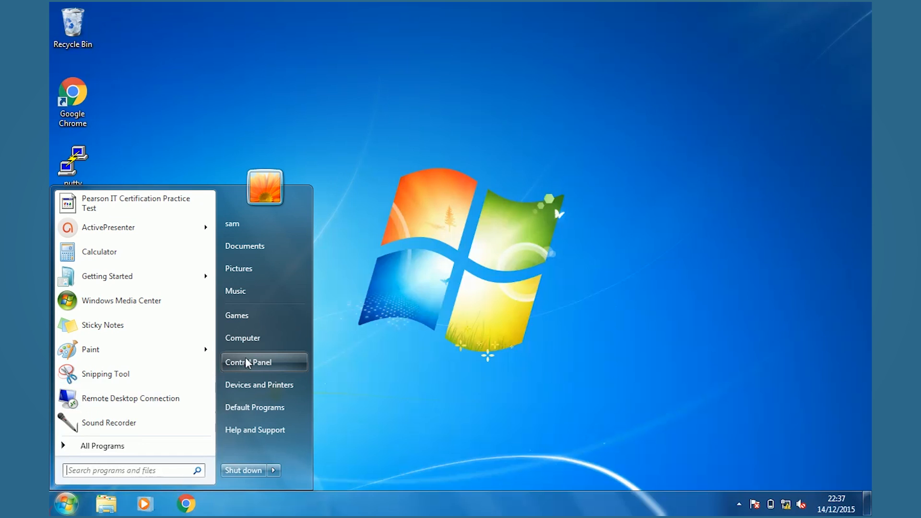
left_click(247, 363)
type("net")
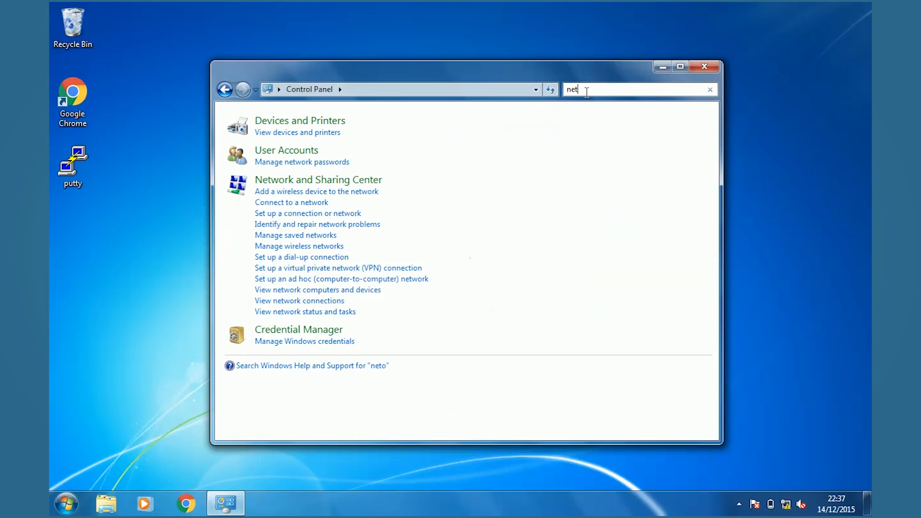
type("work")
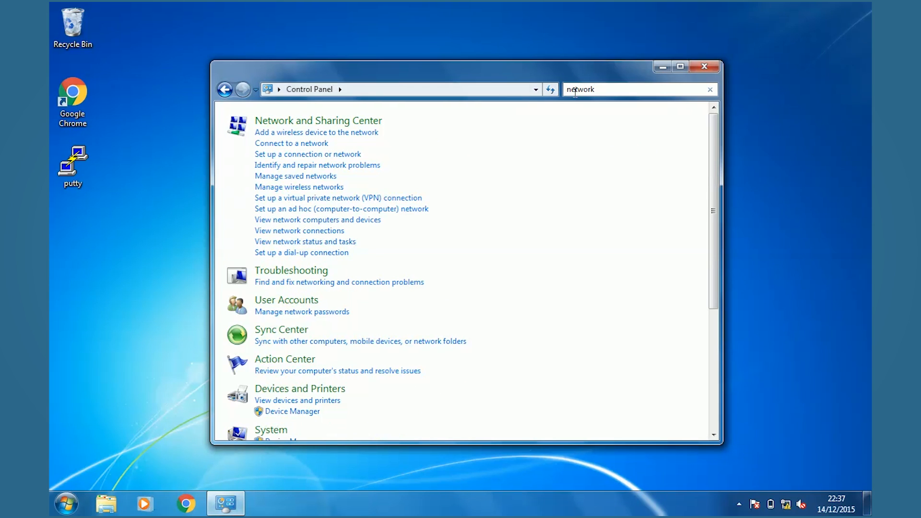
mouse_move(299, 231)
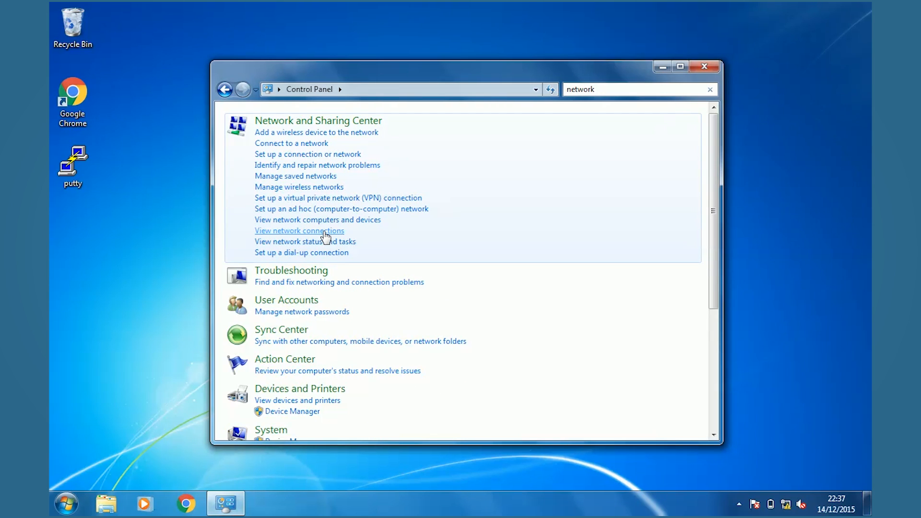
left_click(299, 231)
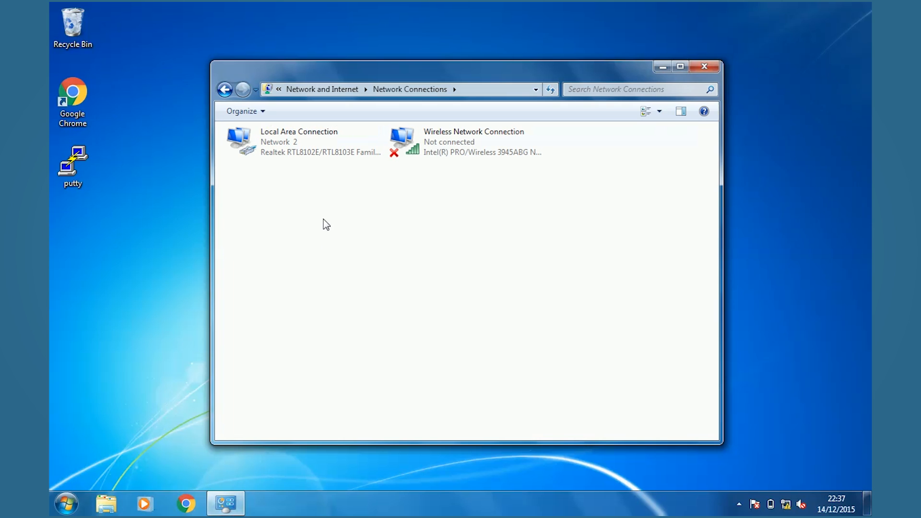
Step: Confirm Local Area Connection's IPv4 obtains IP and DNS automatically, then close its properties
right_click(298, 141)
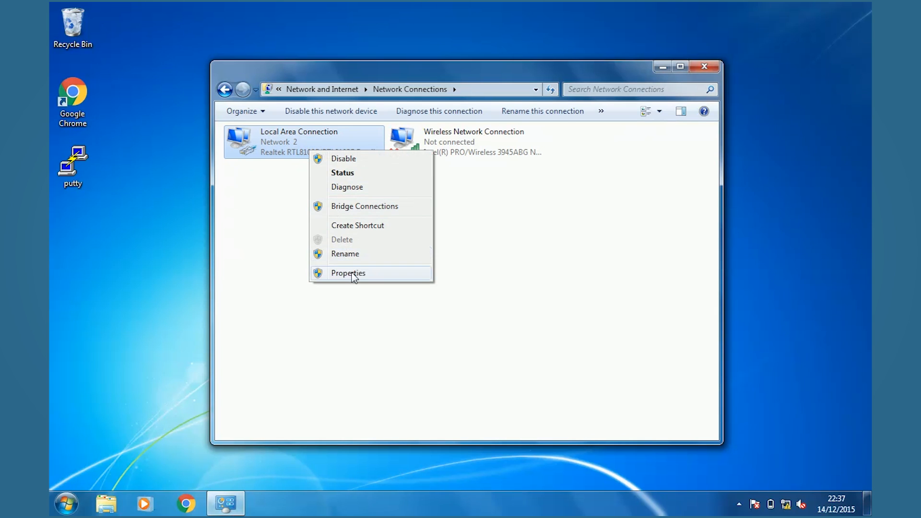
left_click(347, 272)
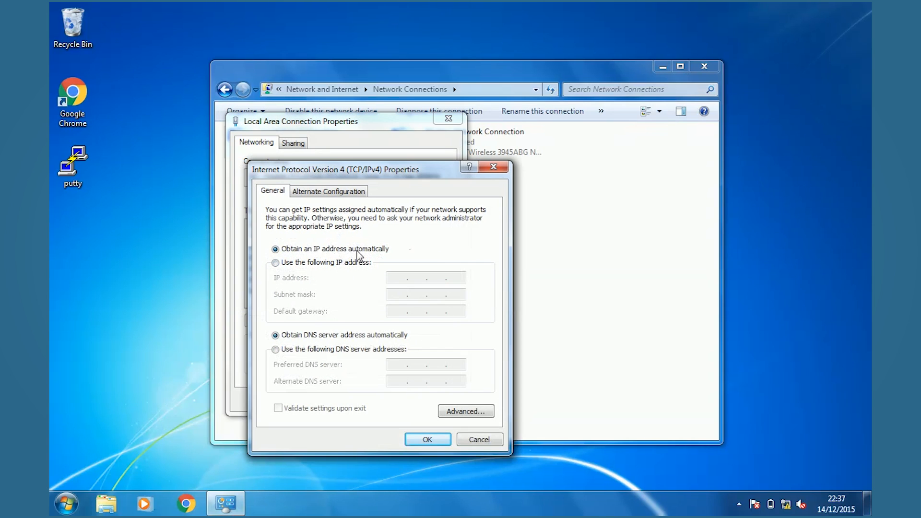
mouse_move(361, 342)
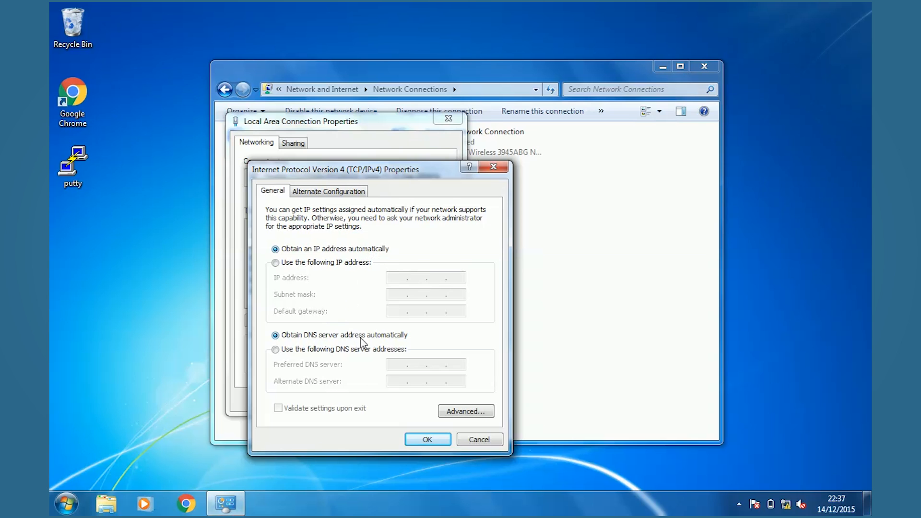
mouse_move(428, 439)
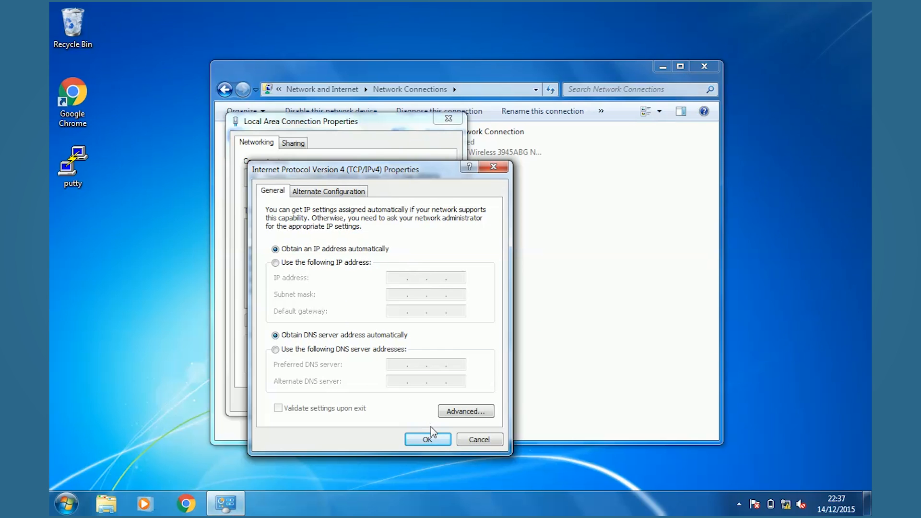
left_click(428, 439)
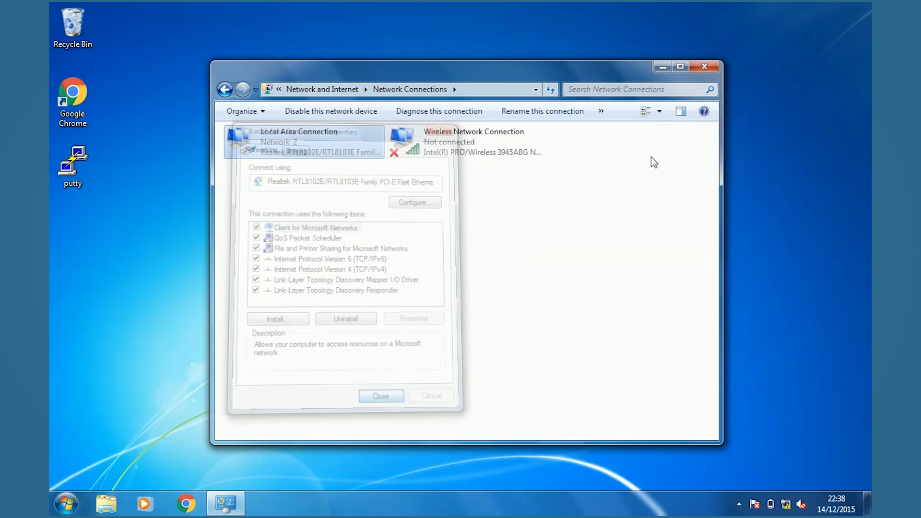
left_click(380, 395)
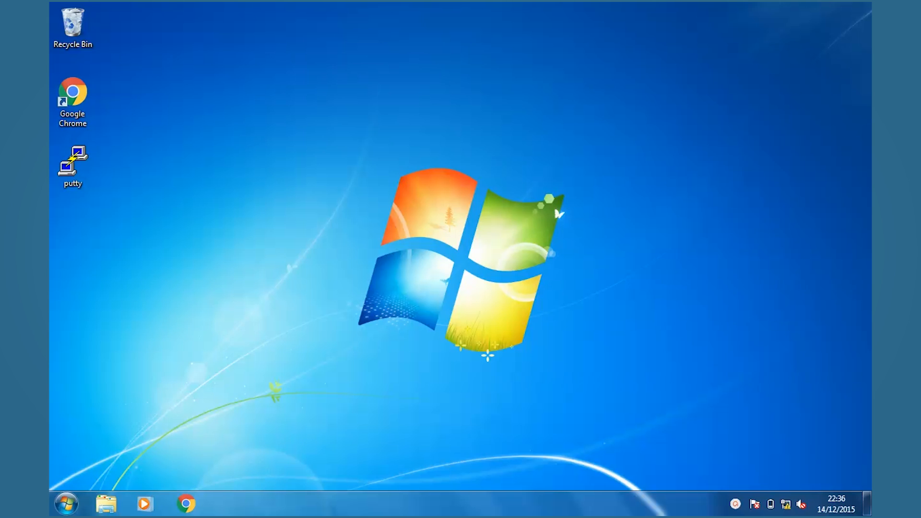
mouse_move(83, 475)
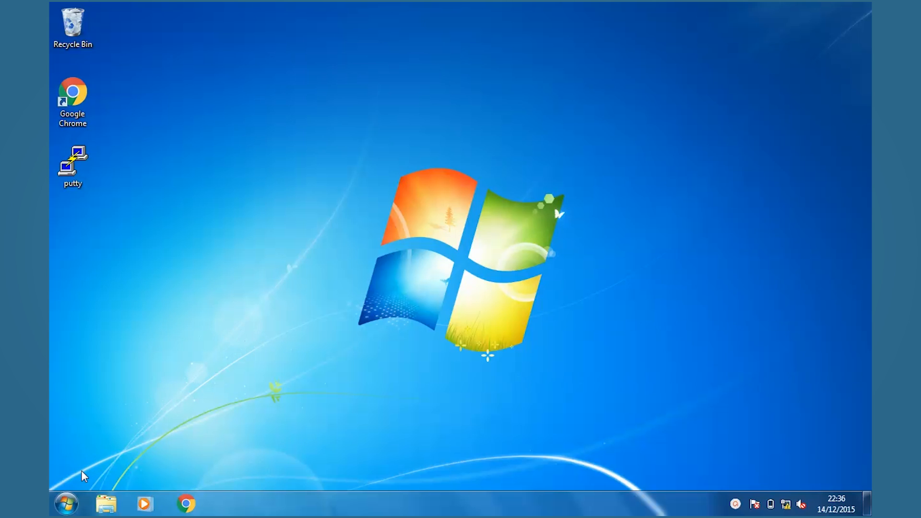
Step: Run ipconfig in cmd and view Local Area Connection's 192.168.1.2 lease with gateway 192.168.1.254
left_click(66, 503)
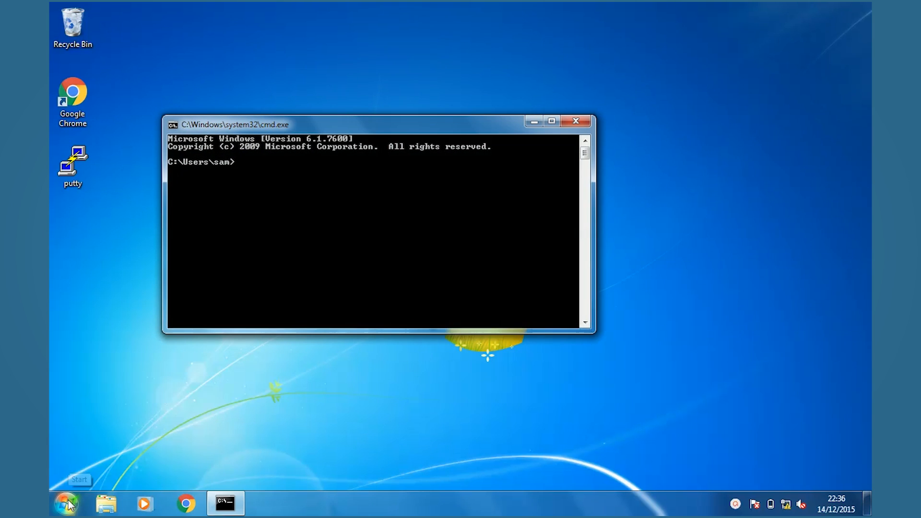
type("ipco")
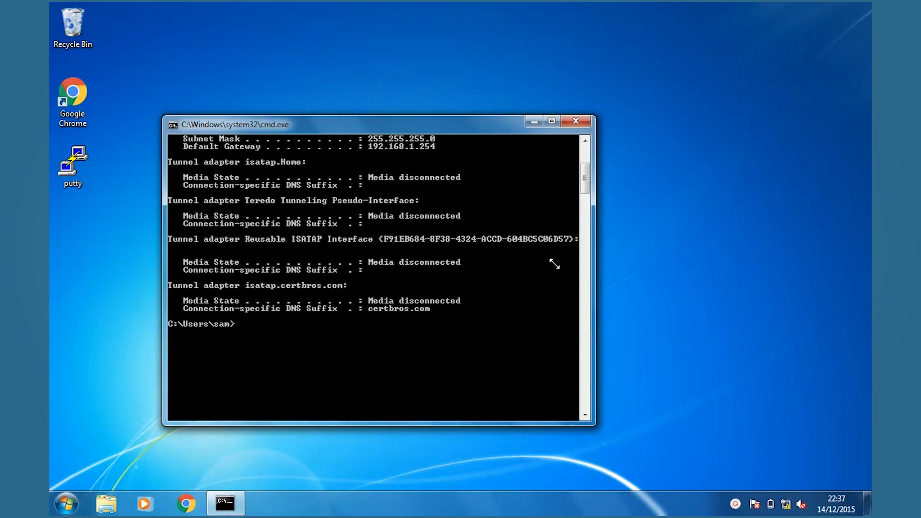
scroll("up", 3)
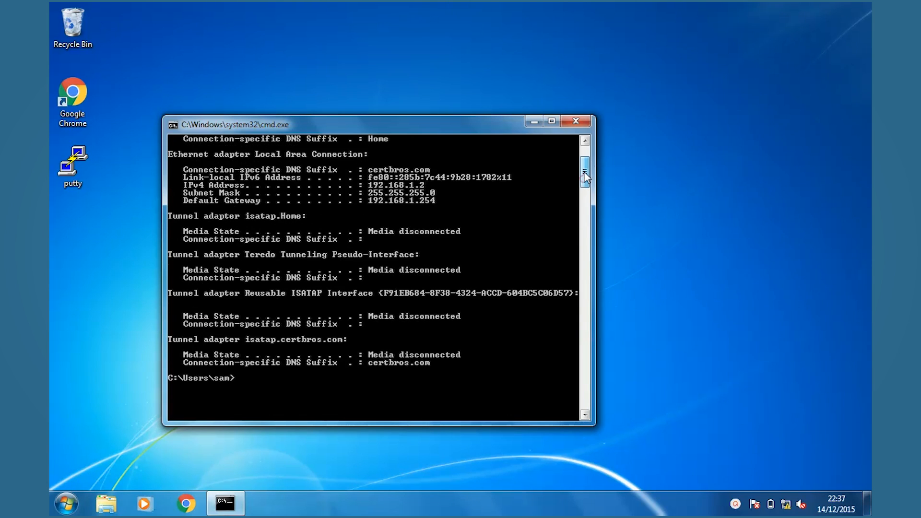
scroll("up", 3)
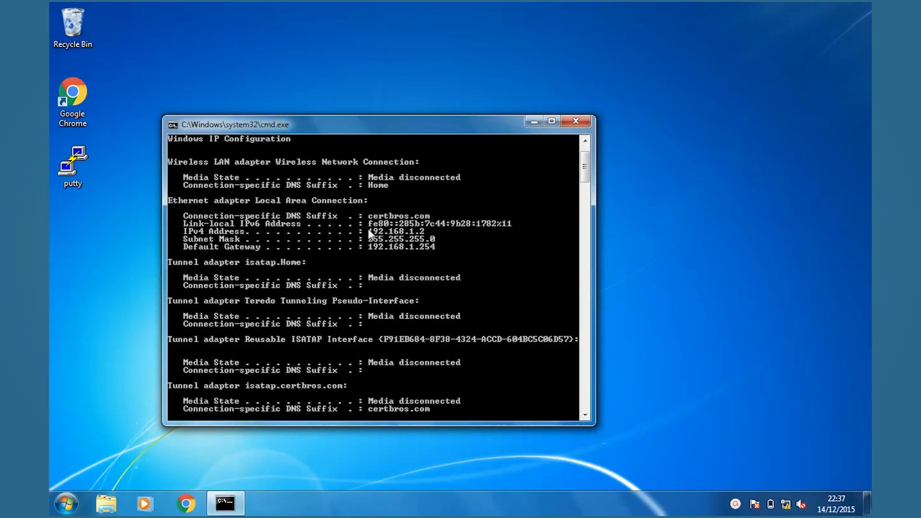
mouse_move(445, 238)
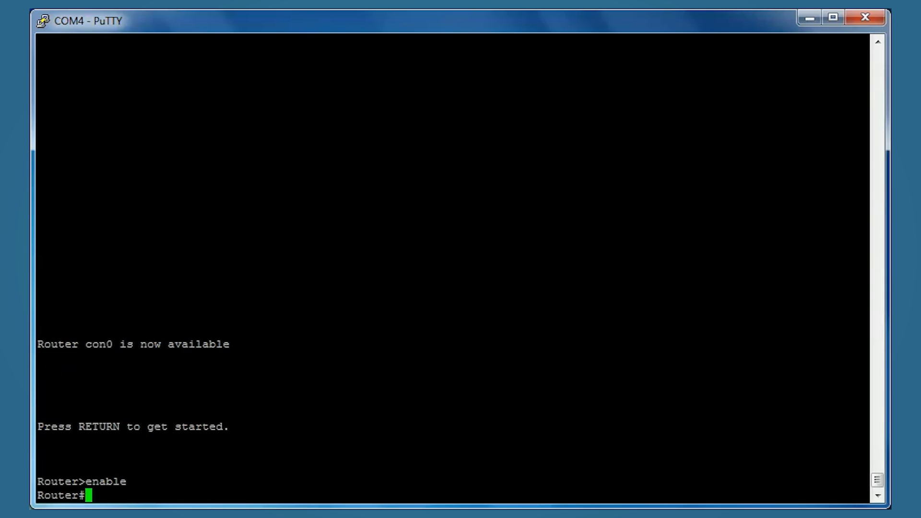
Step: Run show ip dhcp binding, confirming 192.168.1.2 leased automatically until Dec 23 2015 11:28 PM
type("show")
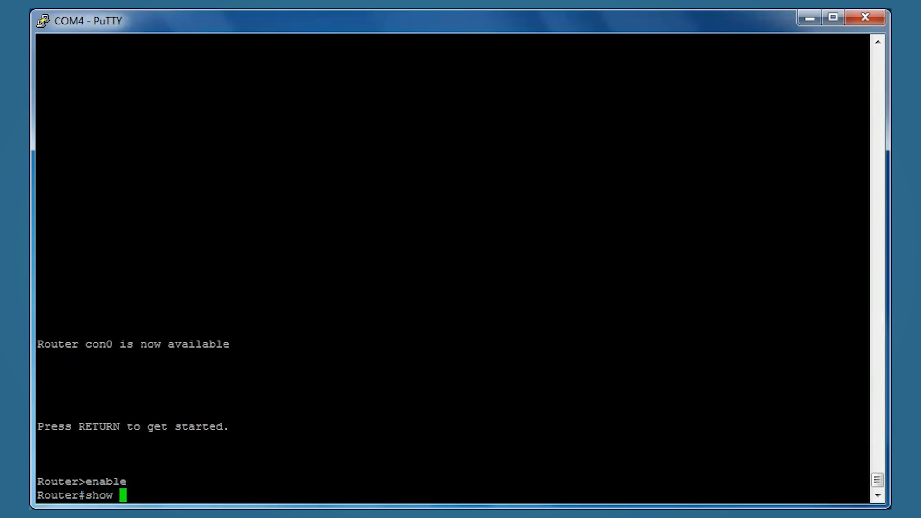
type("ip dhcp")
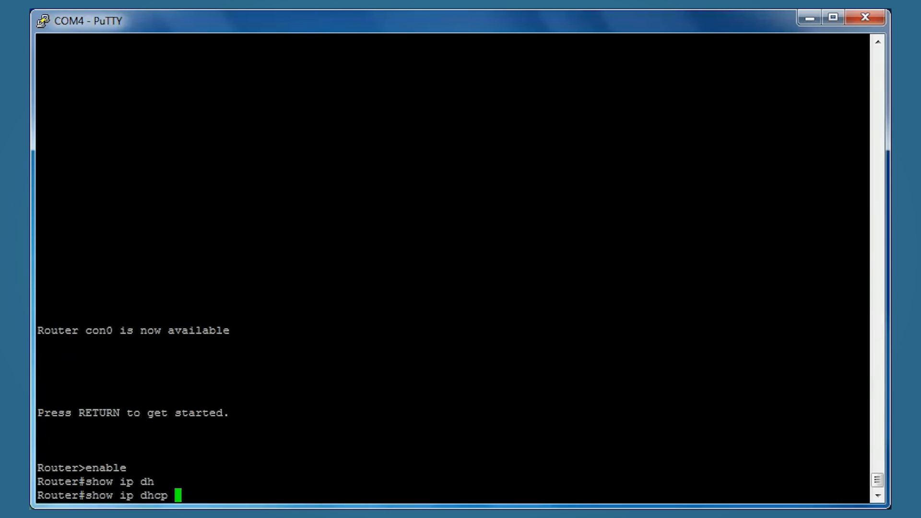
key("Return")
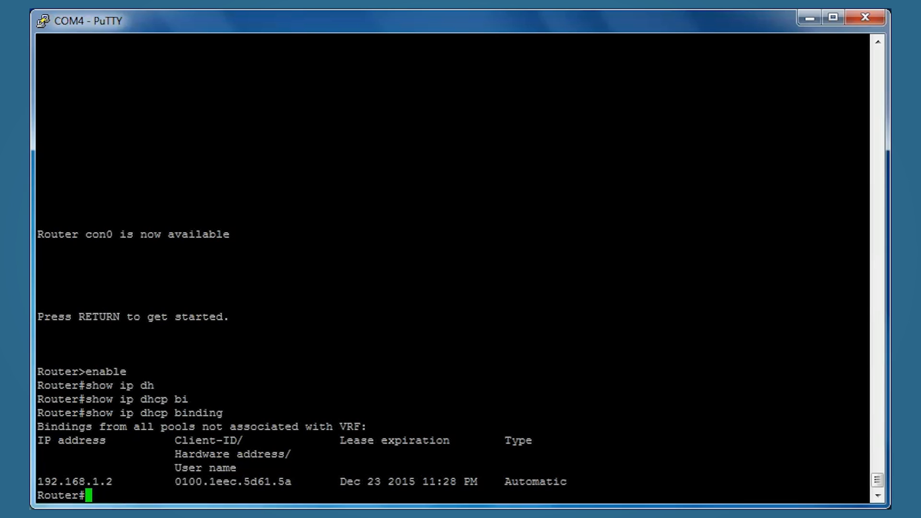
mouse_move(809, 371)
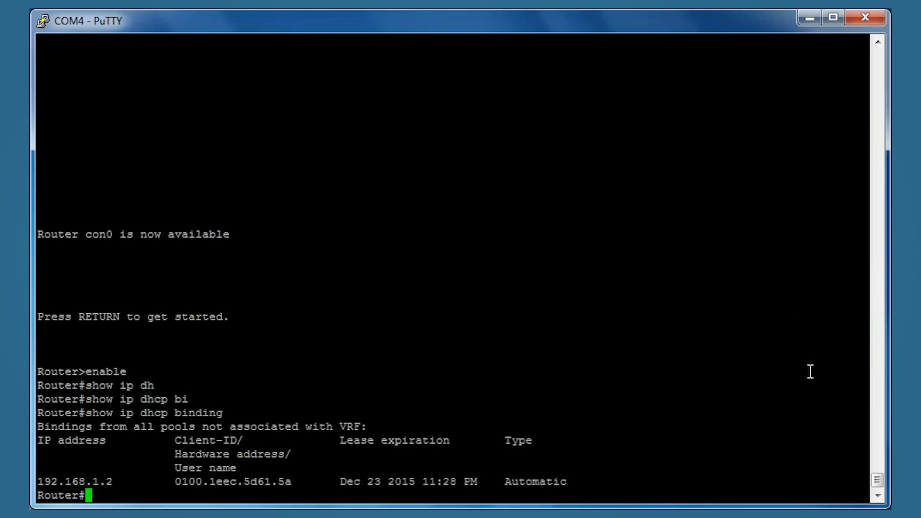